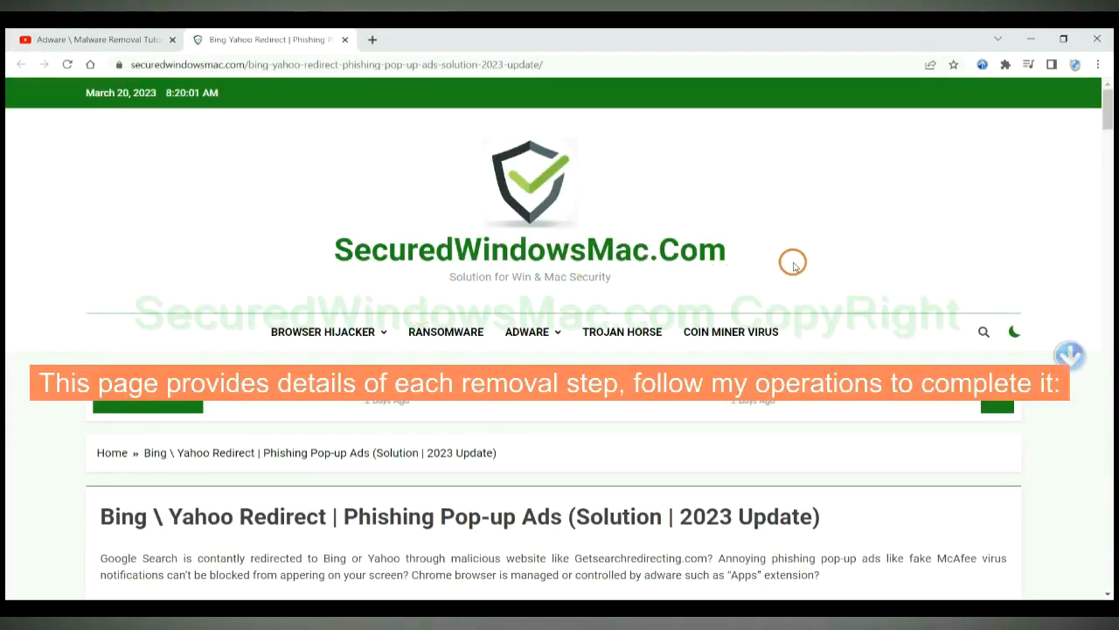
Step: Scroll the SecuredWindowsMac.com guide down to the SpyHunter download section
scroll(down, 3)
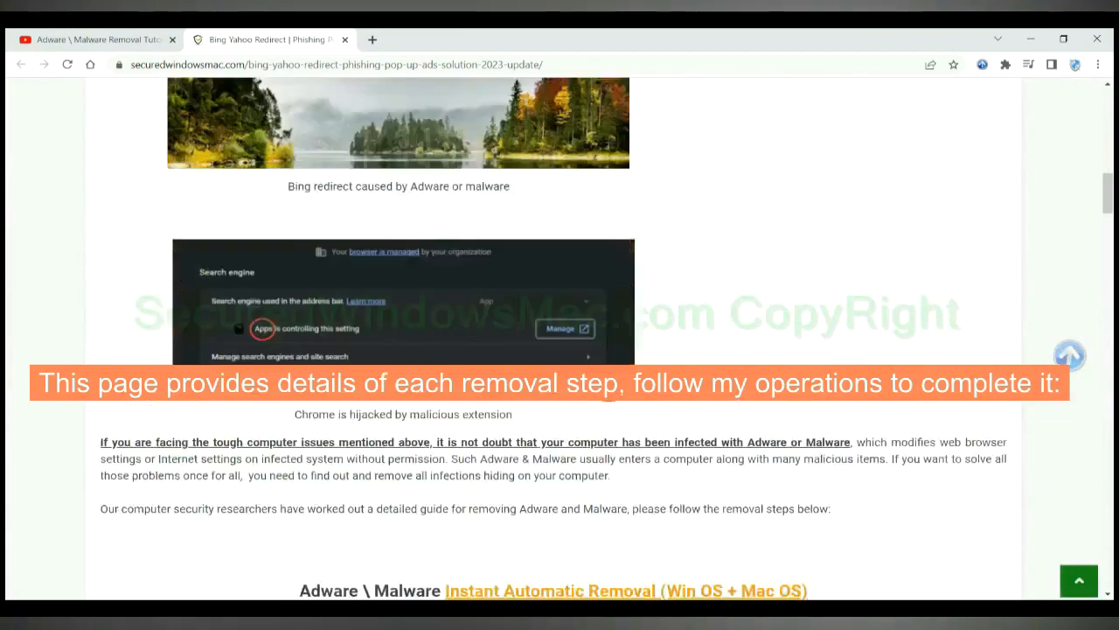
scroll(down, 3)
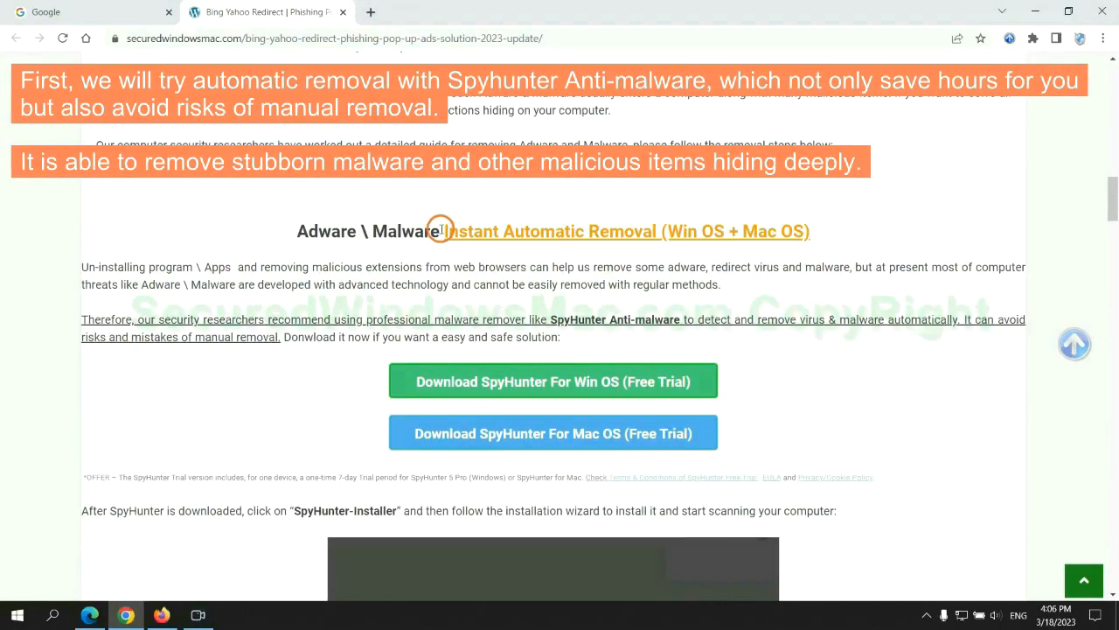
double_click(542, 231)
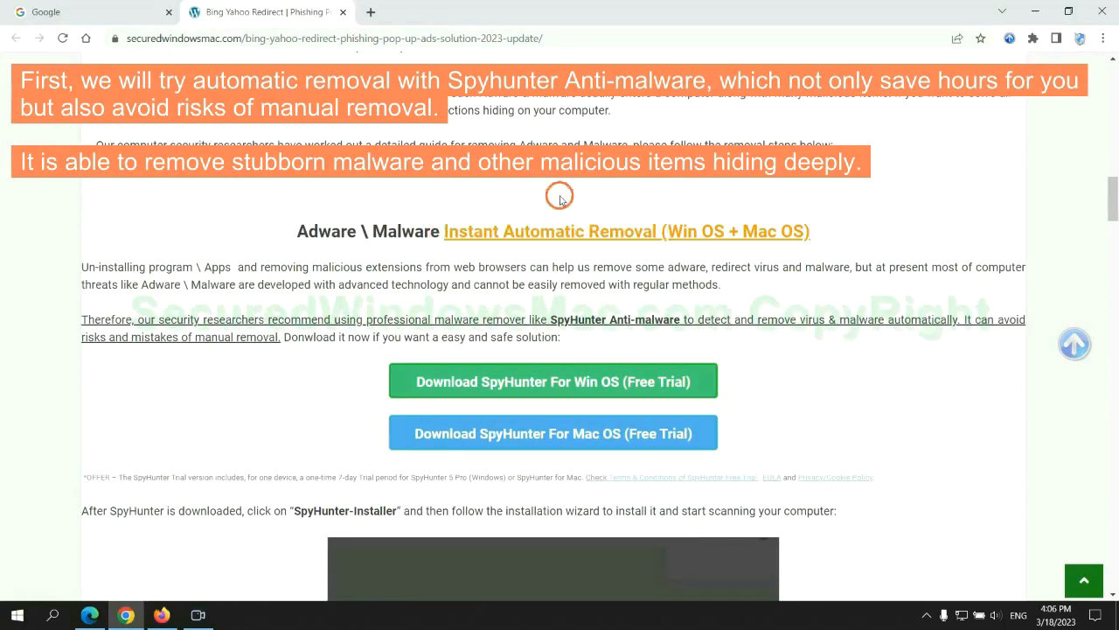
mouse_move(559, 266)
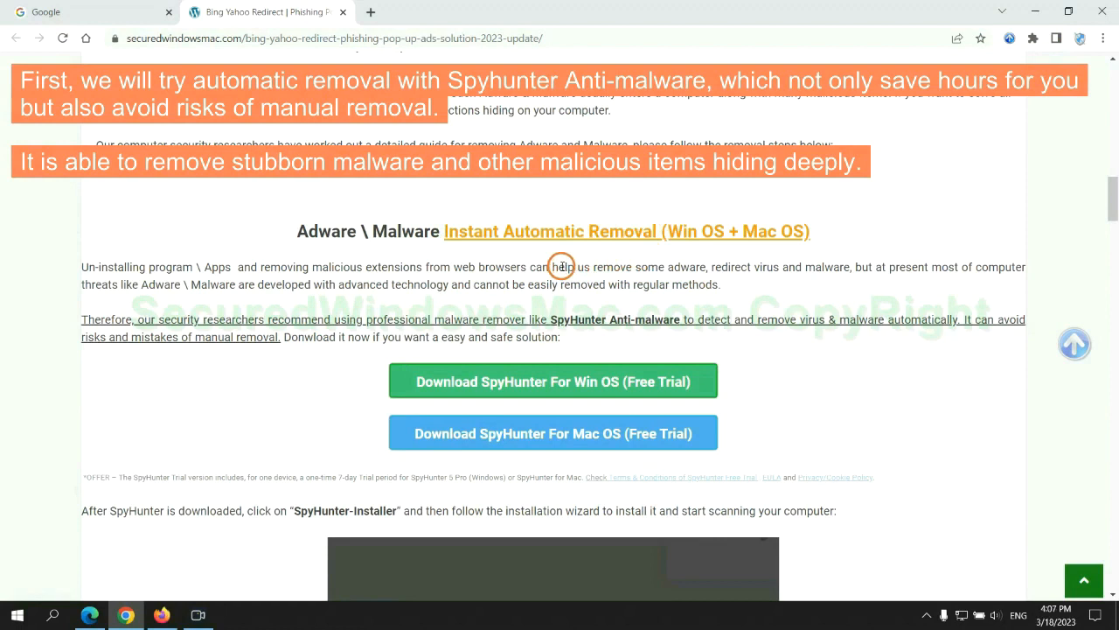
mouse_move(329, 278)
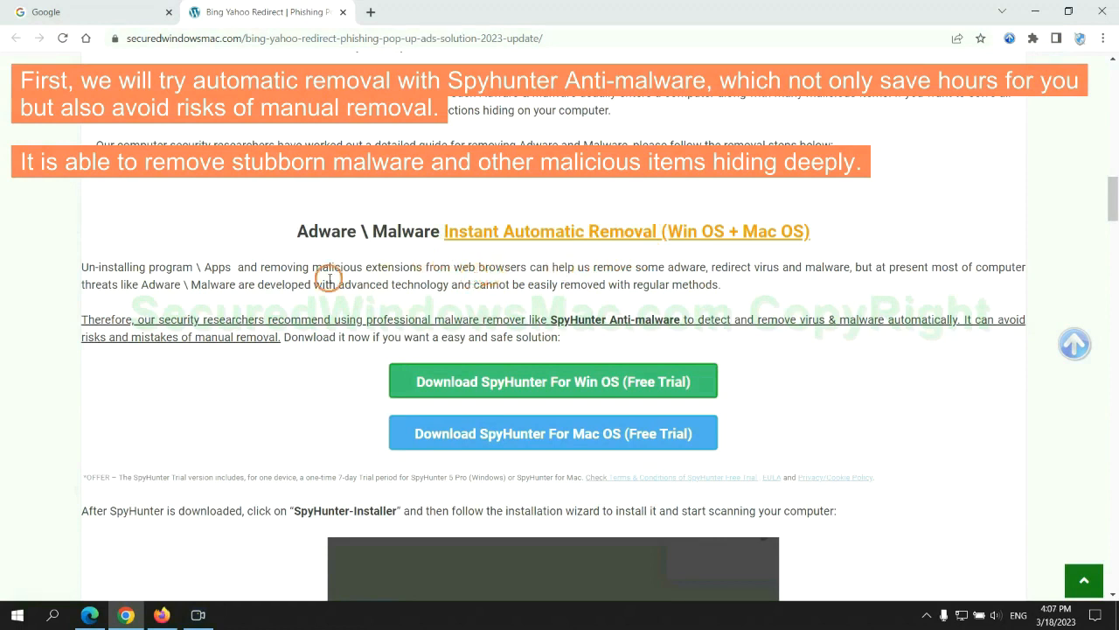
mouse_move(956, 282)
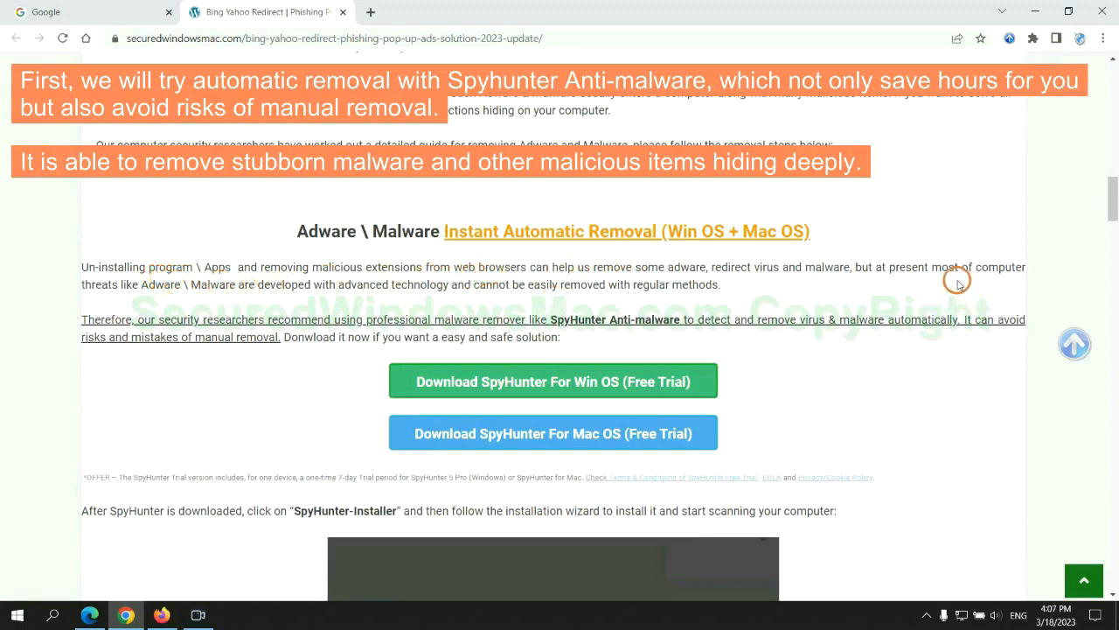
scroll(down, 3)
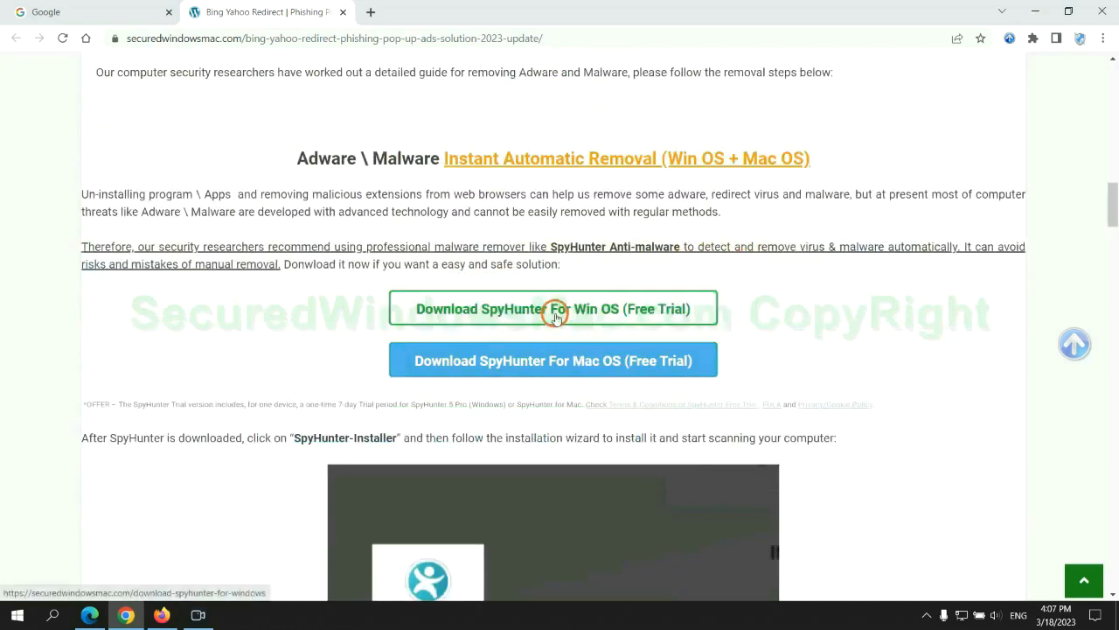
mouse_move(566, 361)
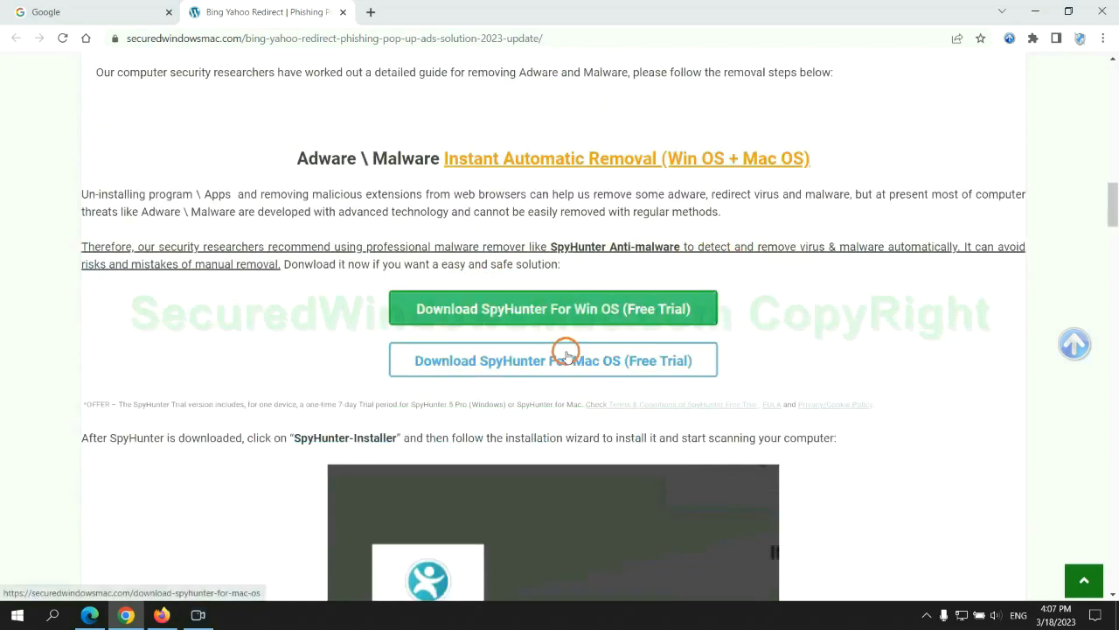
scroll(down, 3)
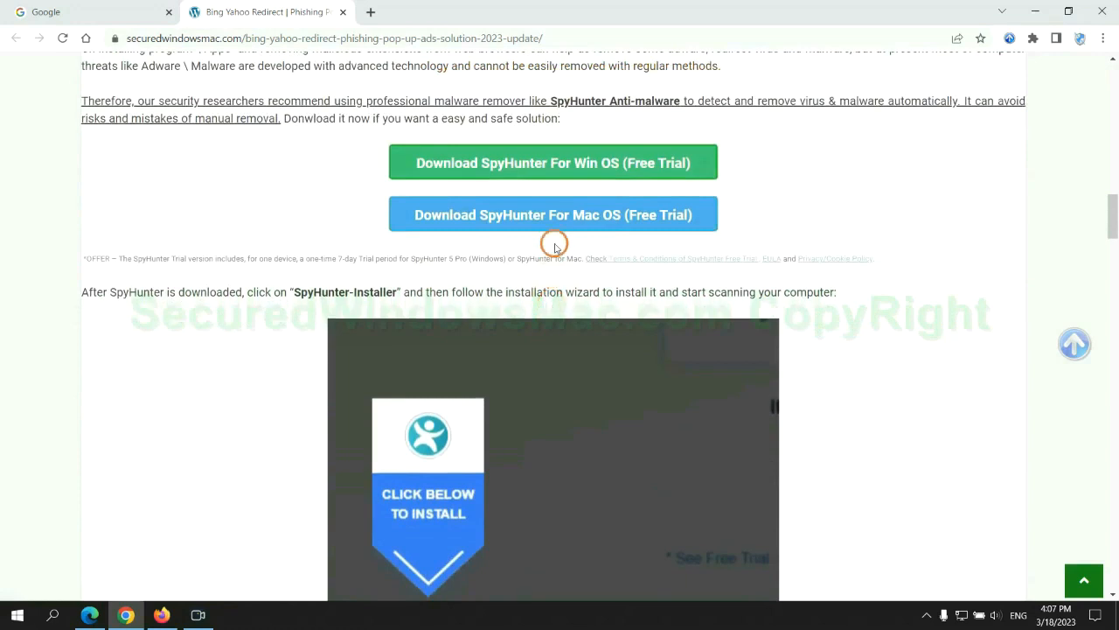
Step: Download SpyHunter for Win OS and run the downloaded SpyHunter-Installer.exe
click(552, 163)
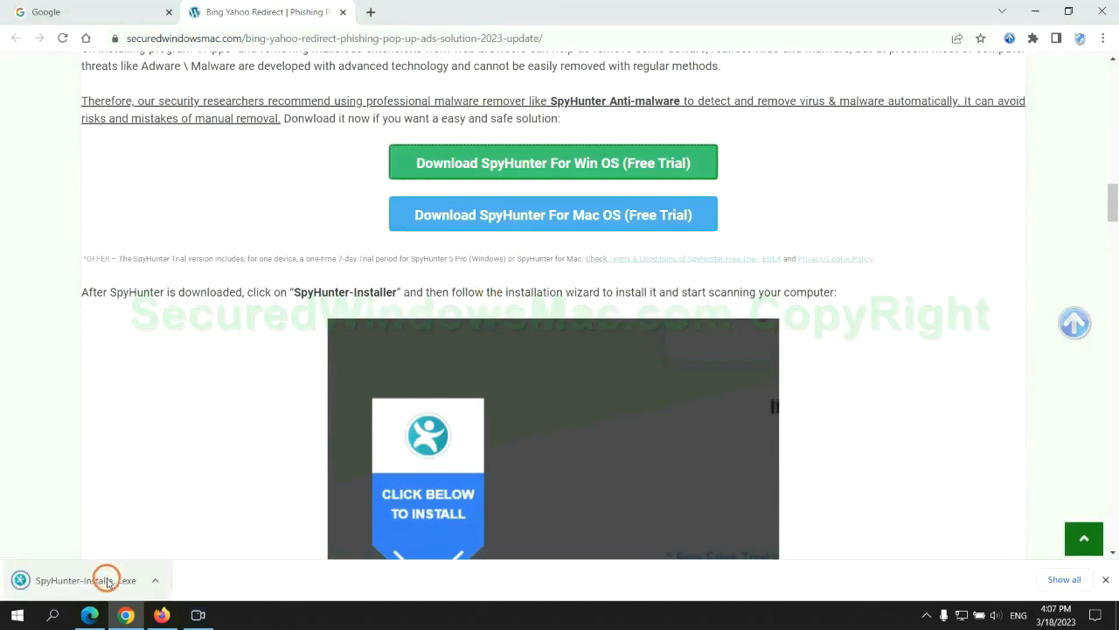
click(88, 580)
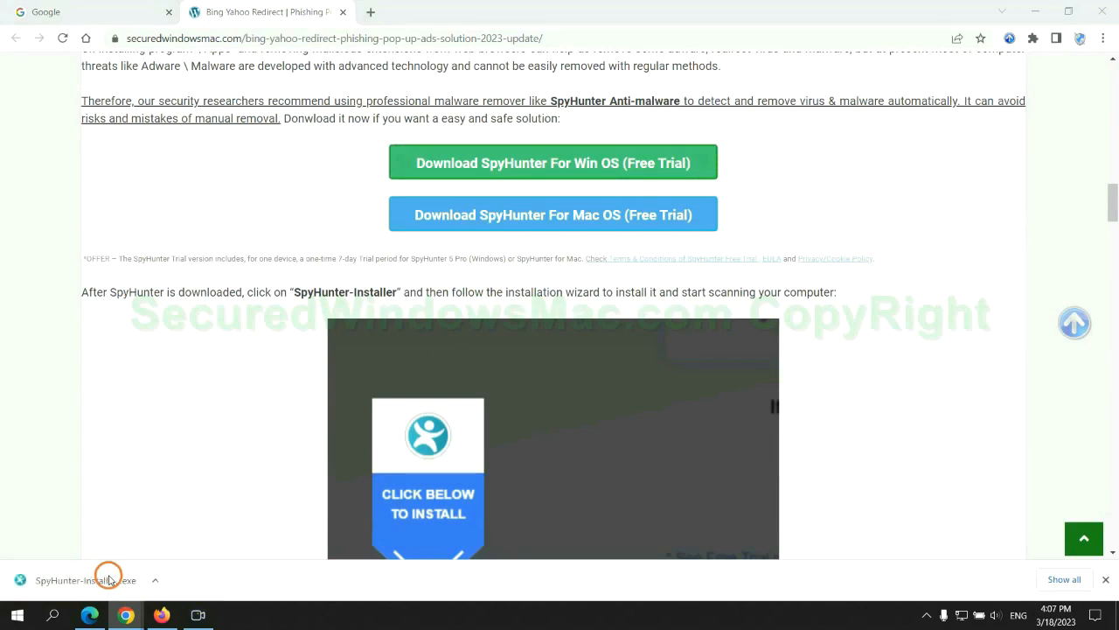
mouse_move(131, 534)
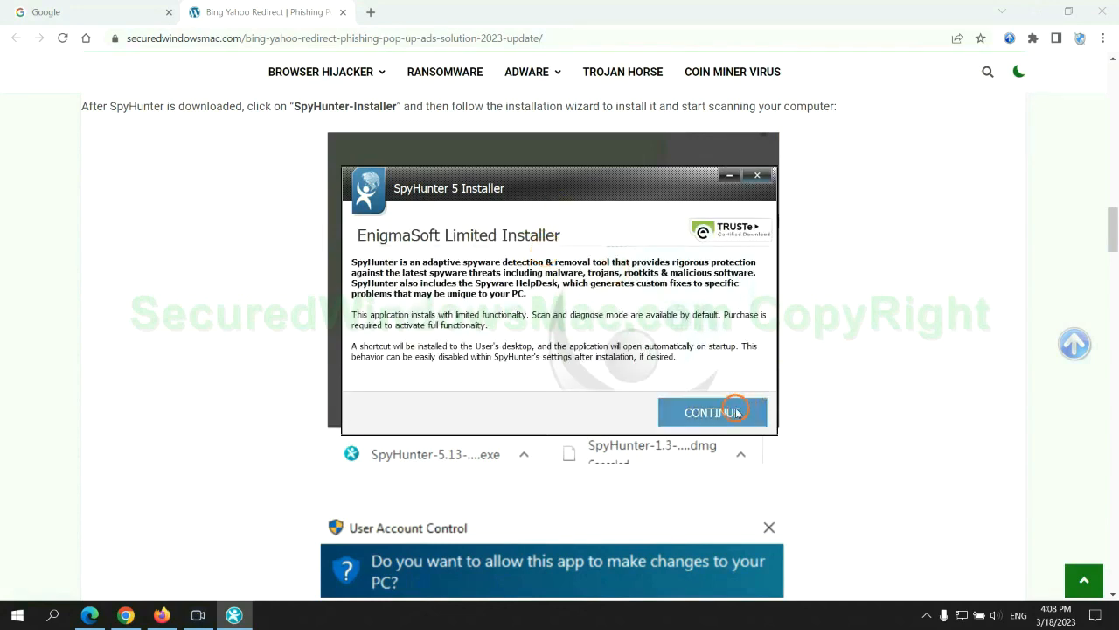
Step: Install SpyHunter 5, accepting the EULA, and start a malware scan
click(713, 413)
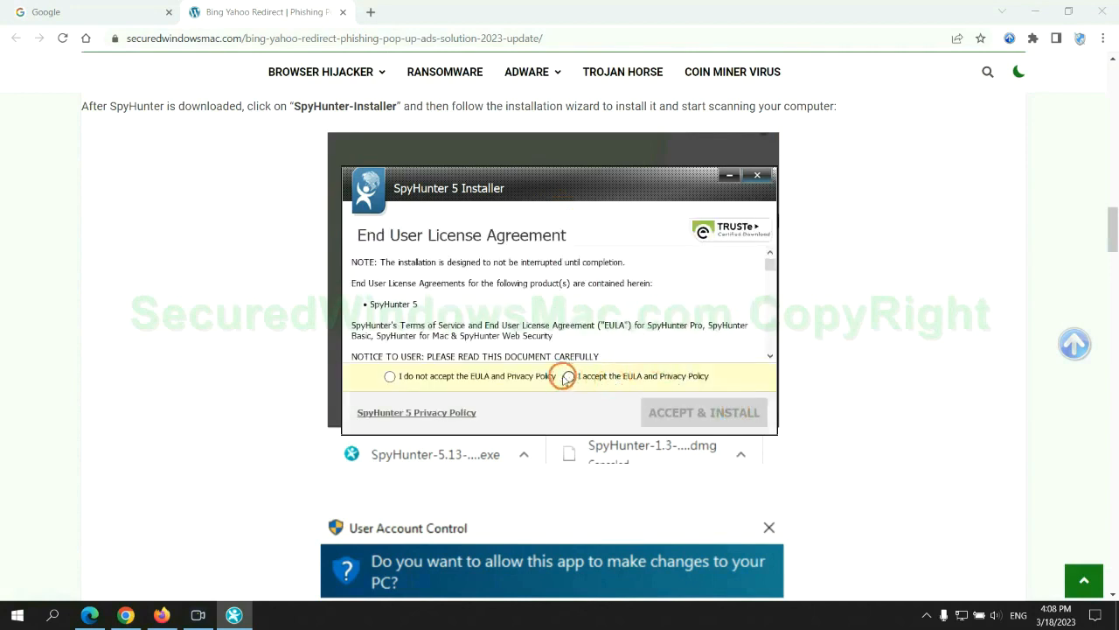
click(703, 413)
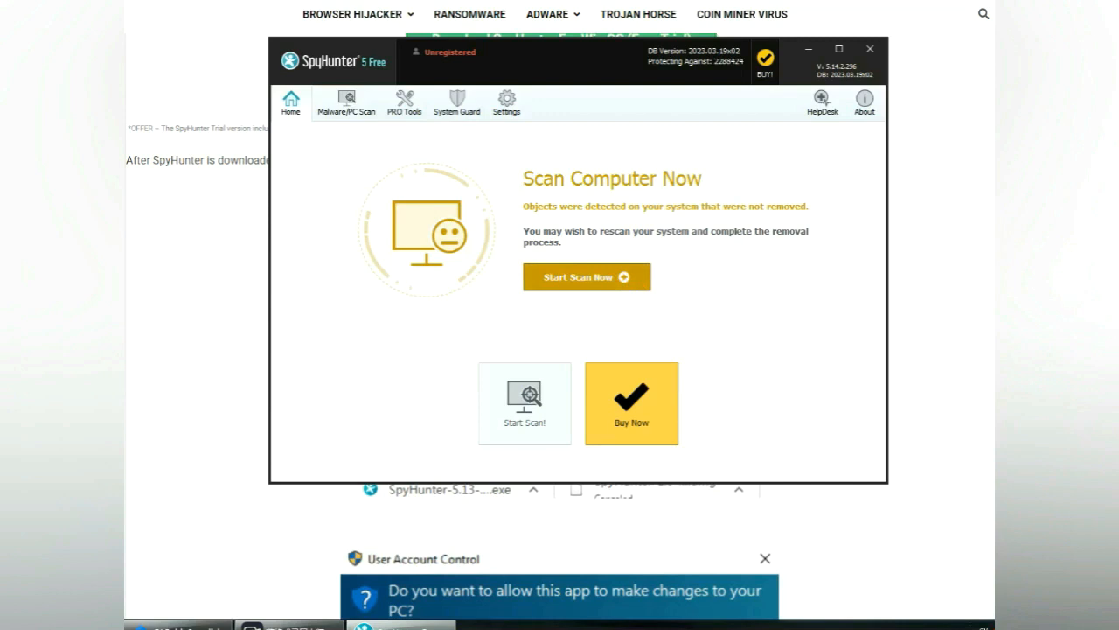
click(587, 276)
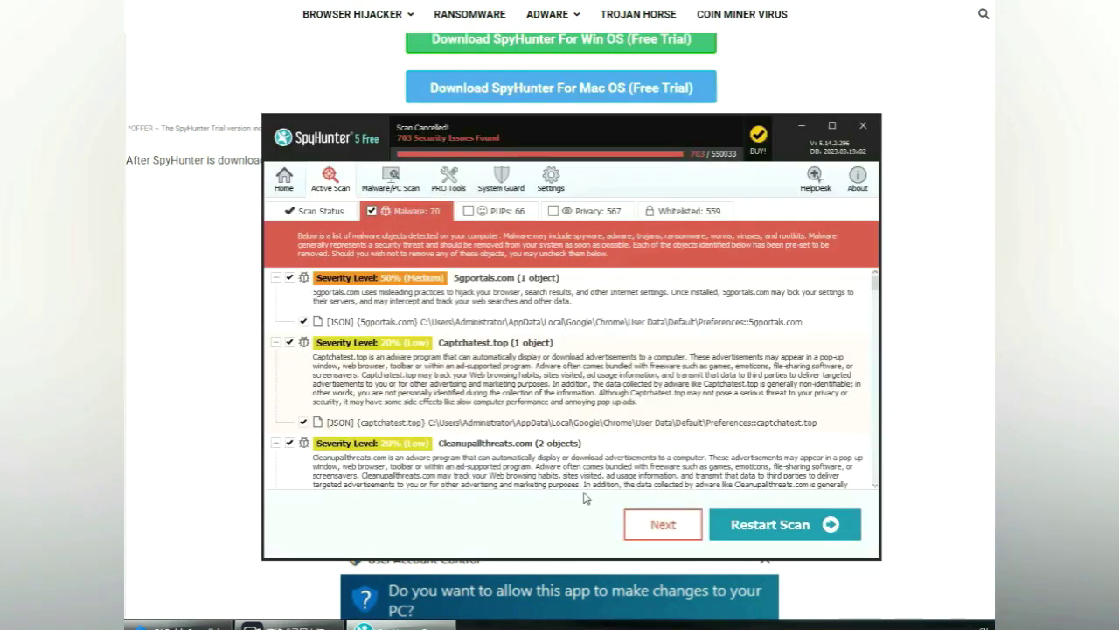
mouse_move(663, 525)
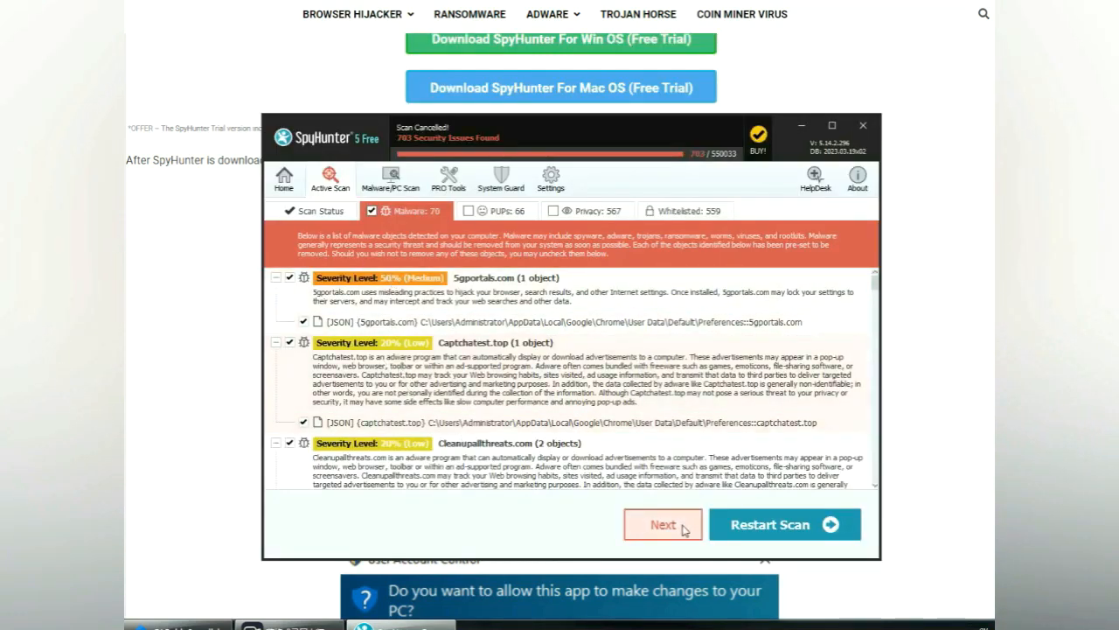
Step: Continue past the scan results and choose the FREE Trial (7 Days) registration
click(661, 525)
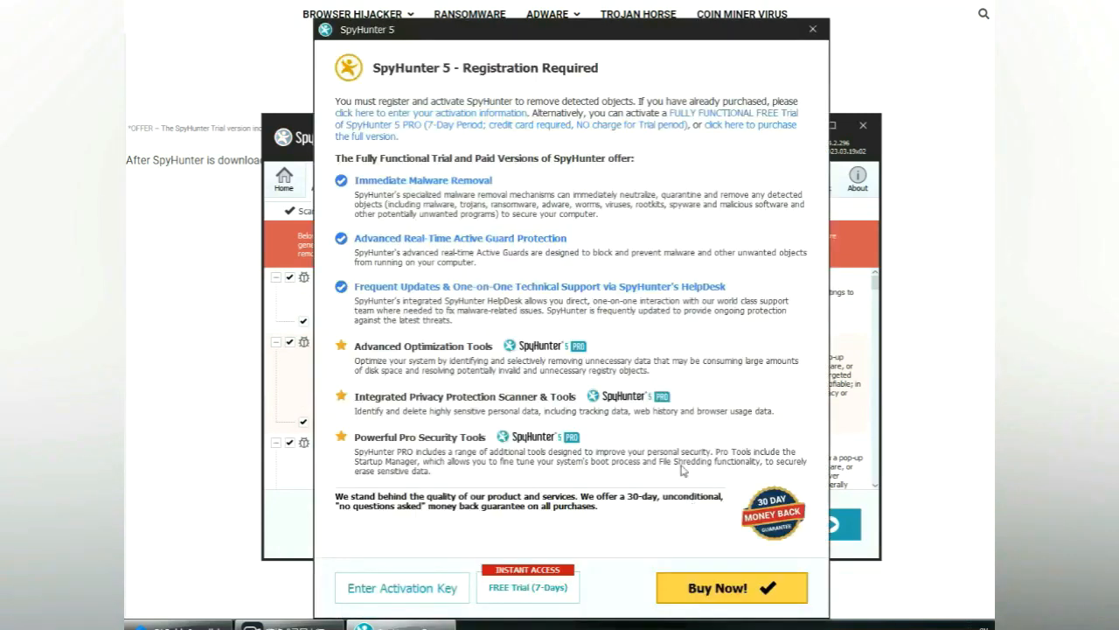
mouse_move(540, 213)
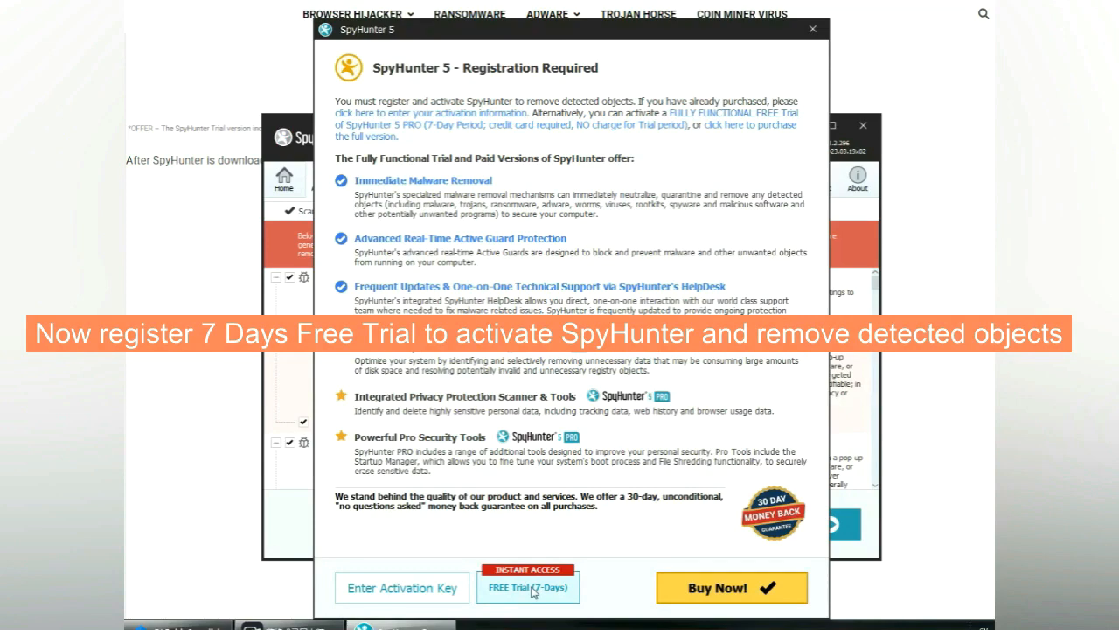
click(528, 588)
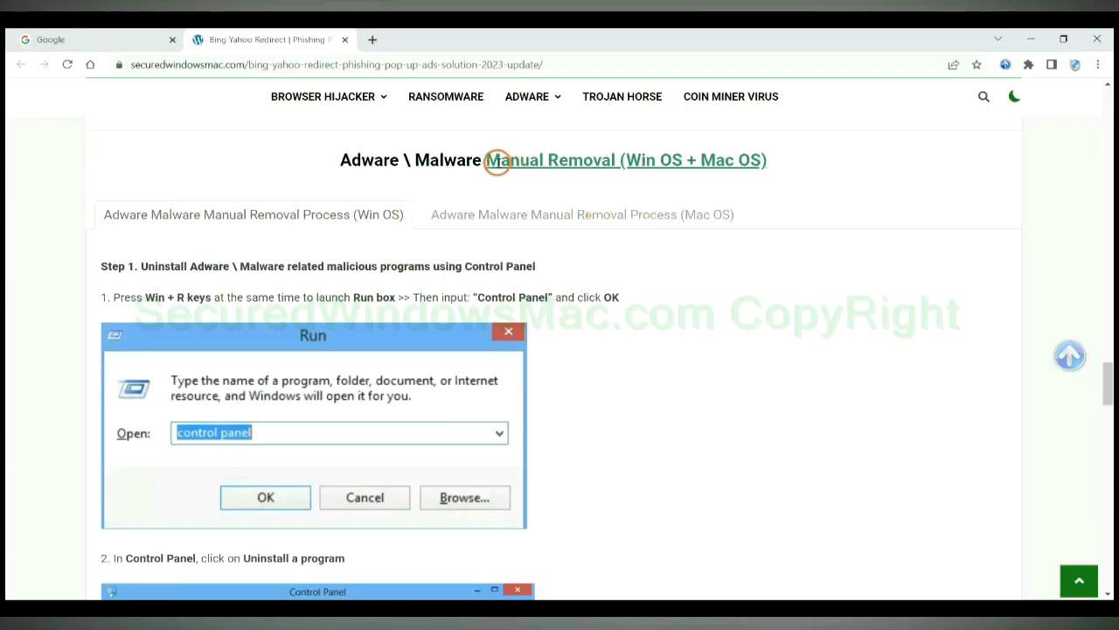
mouse_move(489, 178)
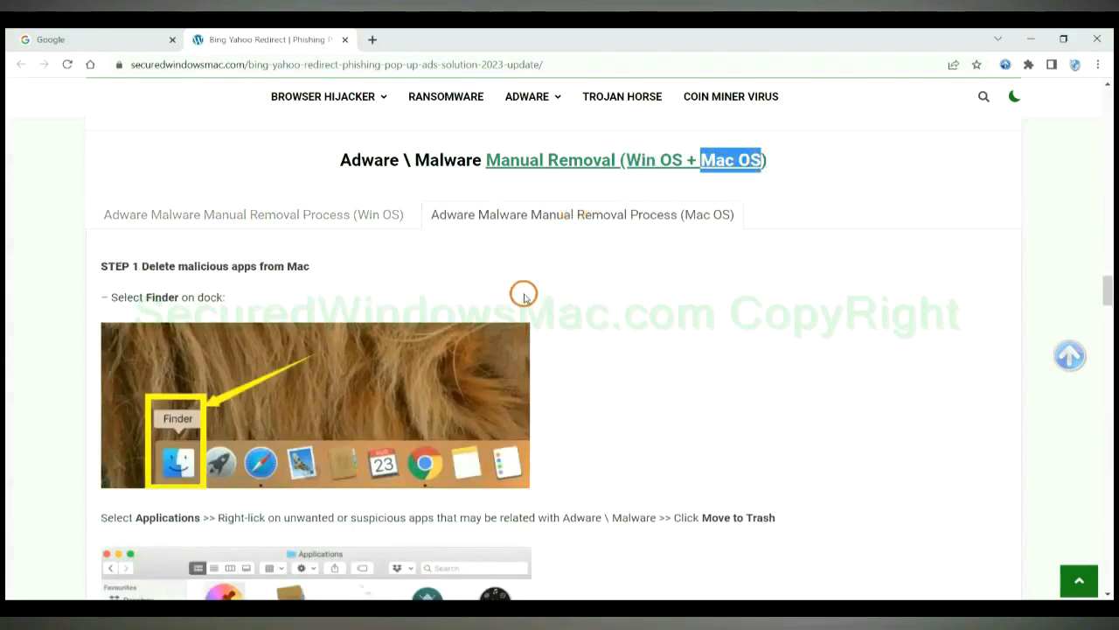
Step: Show the Windows manual removal instructions and scroll to Step 1, uninstalling via Control Panel
click(250, 175)
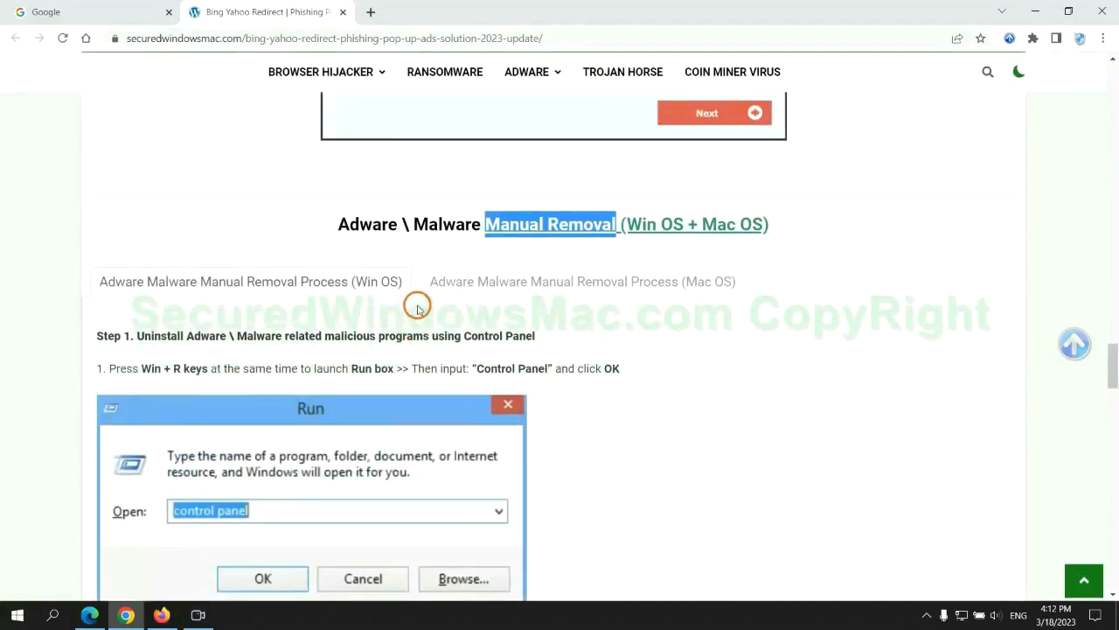
scroll(down, 3)
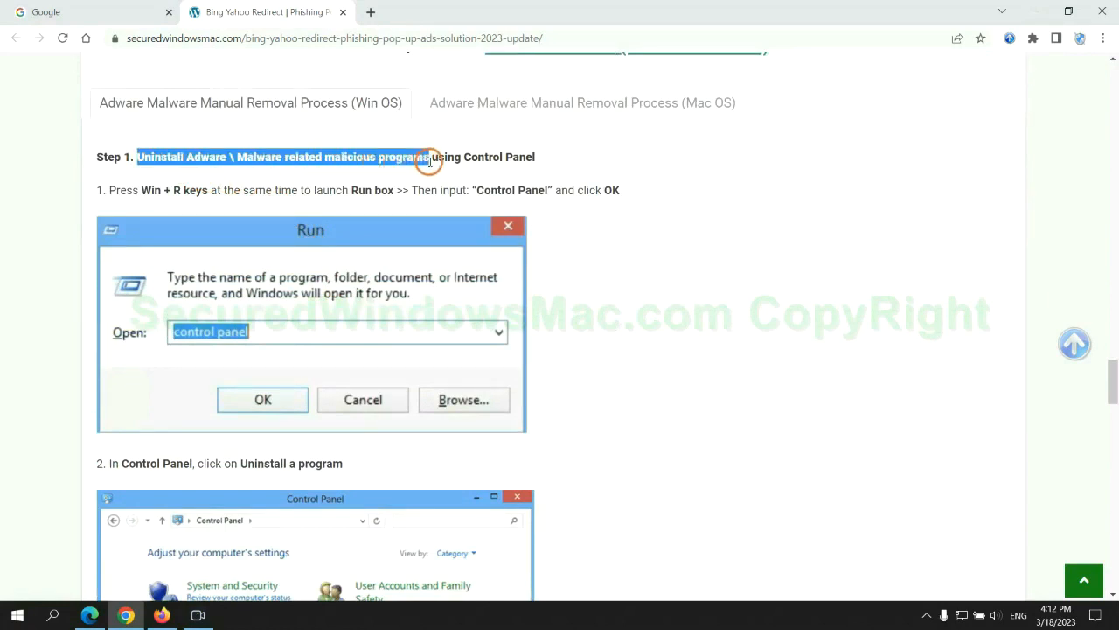
scroll(down, 3)
text(control pane)
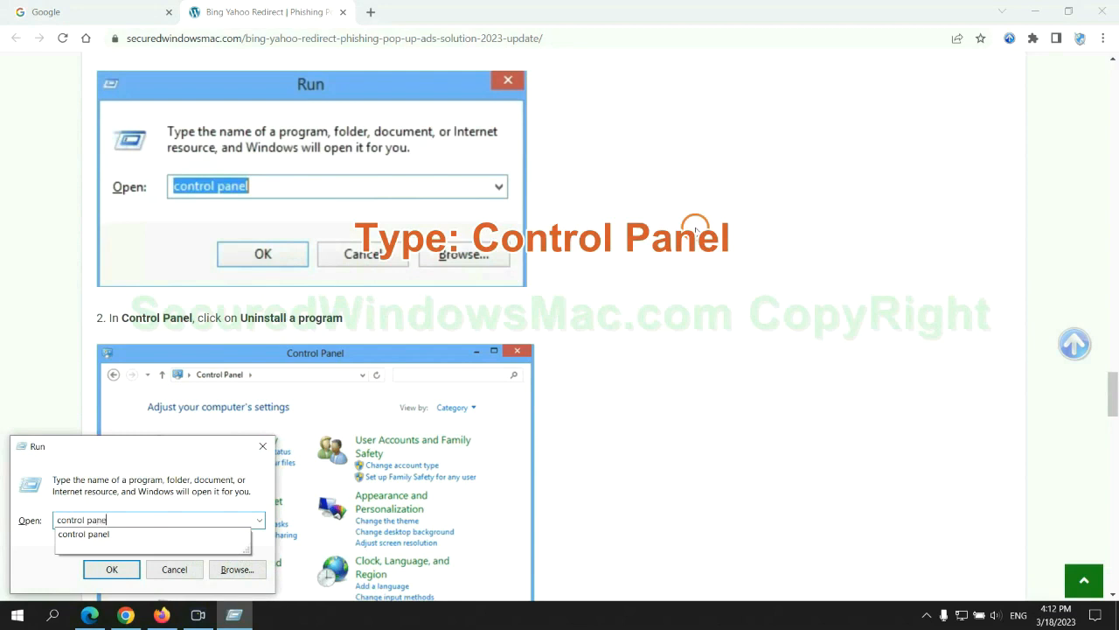
Step: Launch Control Panel from the Run box, close it, and scroll the guide to Step 2
click(112, 568)
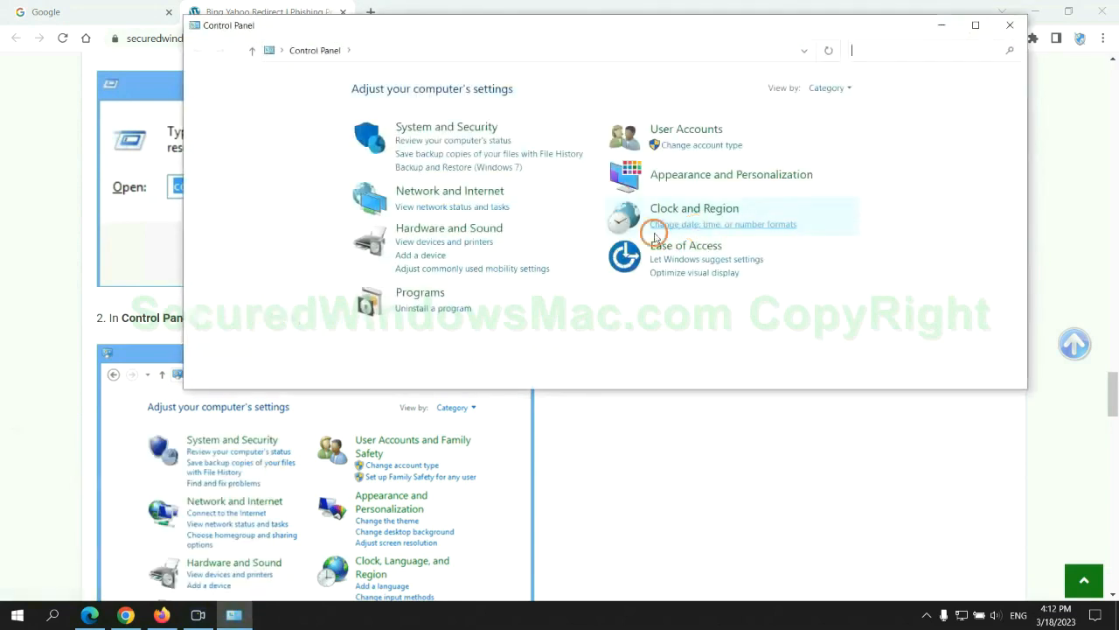
click(434, 308)
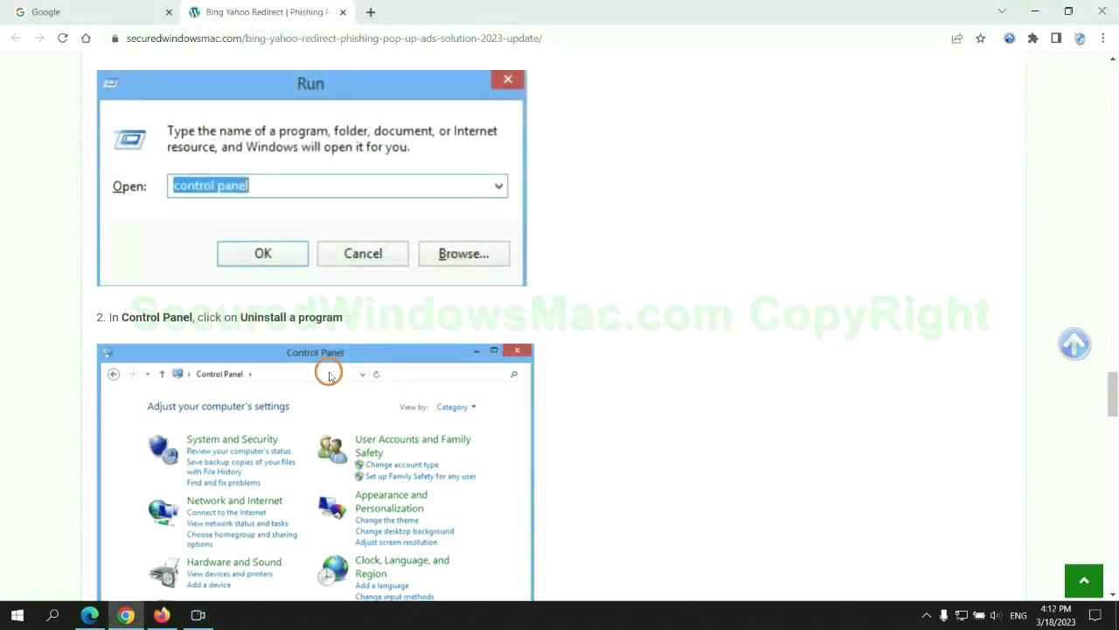
scroll(down, 3)
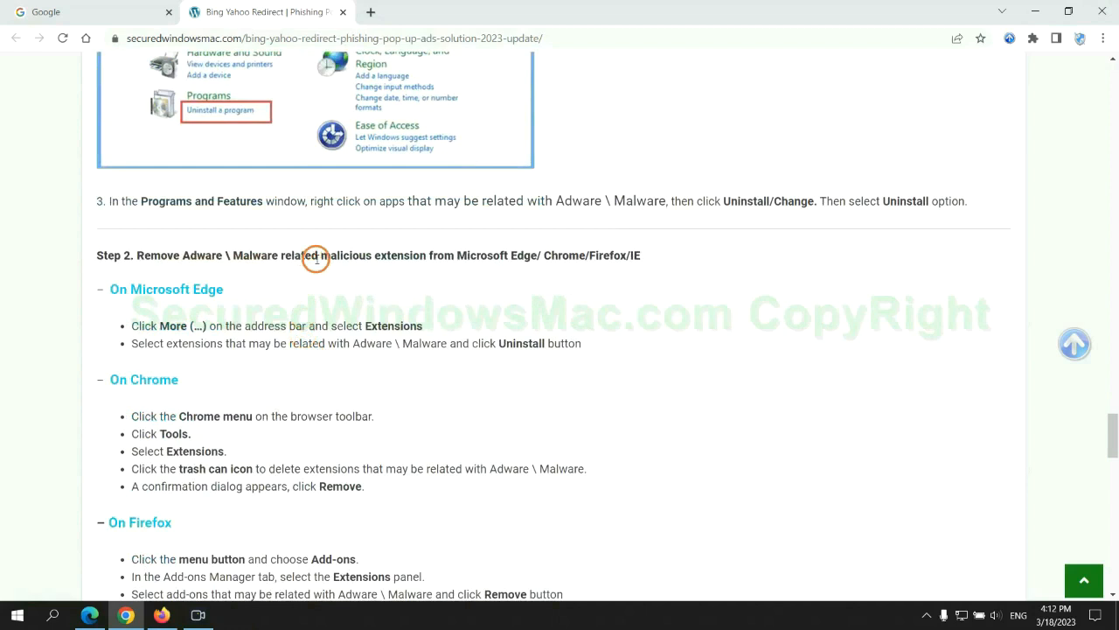
mouse_move(287, 306)
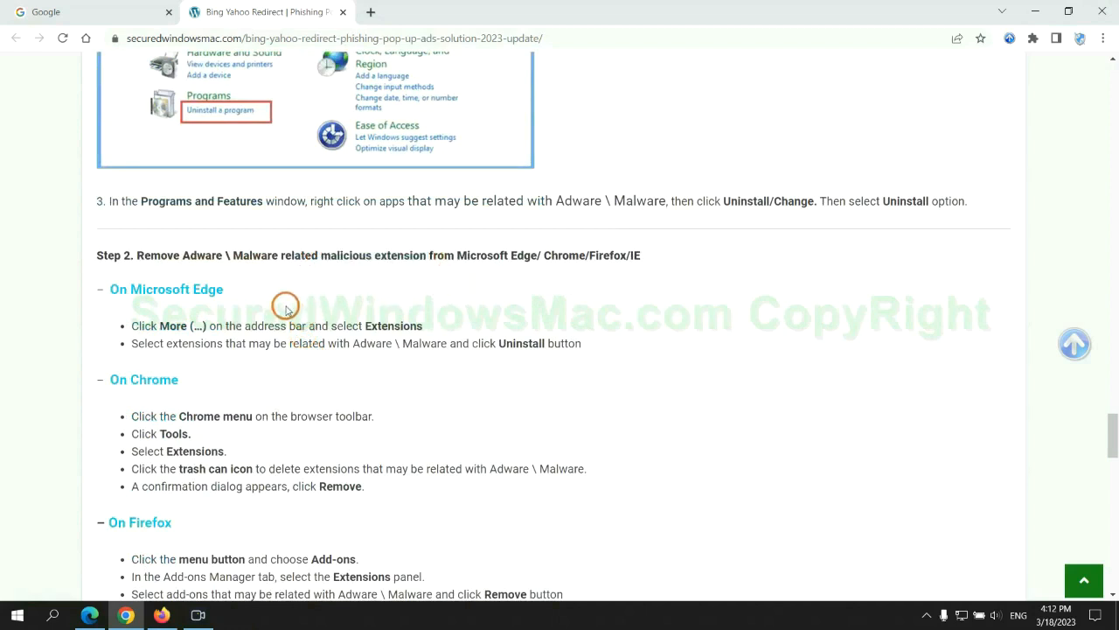
mouse_move(8, 569)
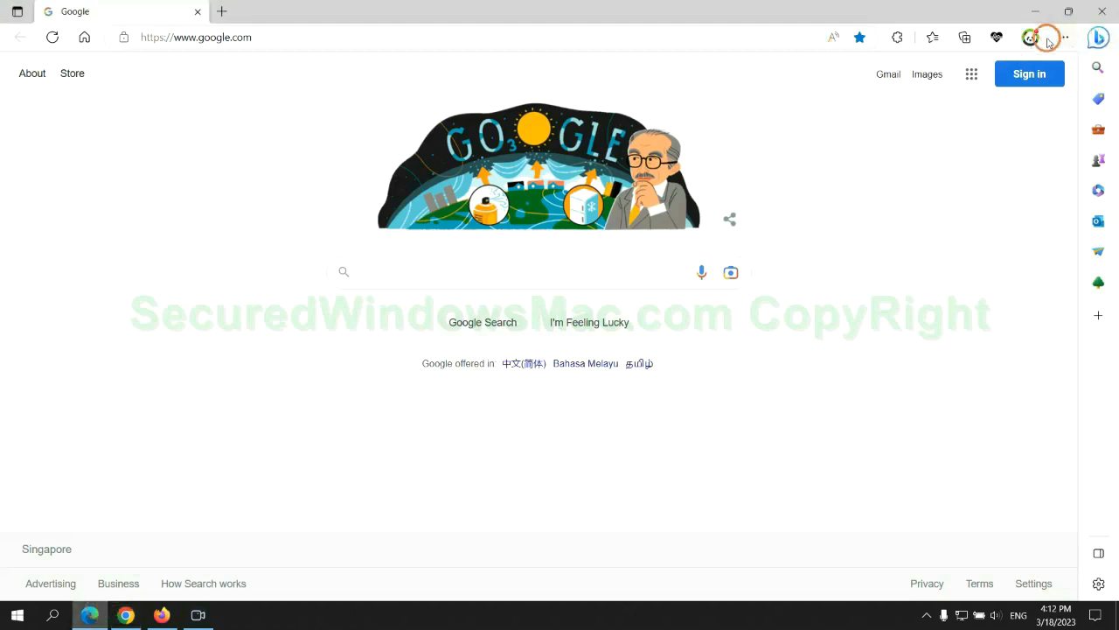
mouse_move(926, 39)
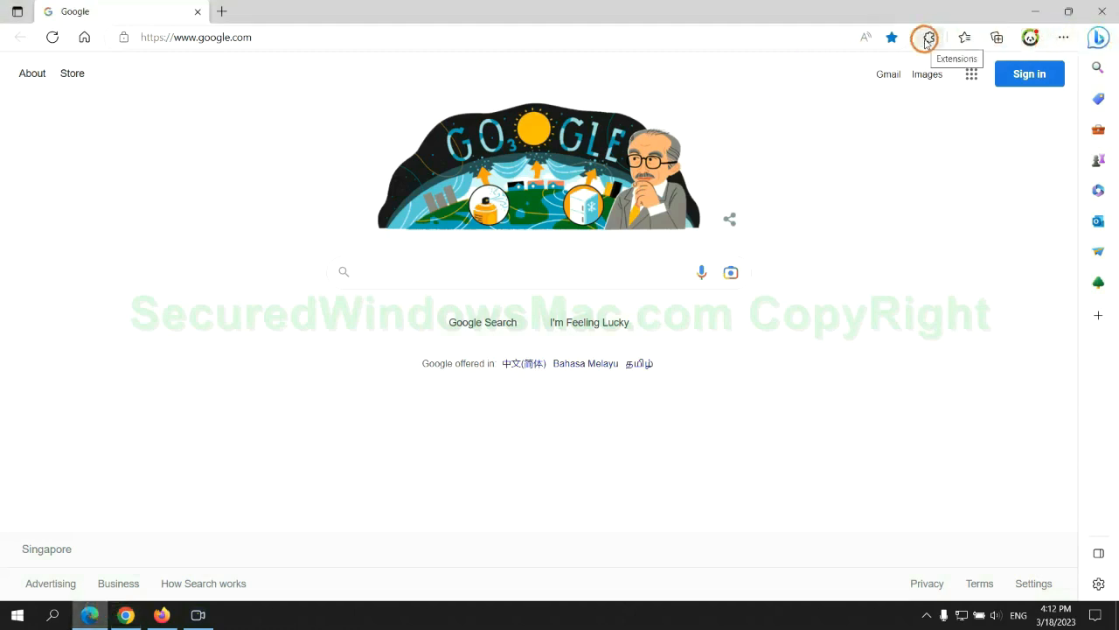
Step: Remove the McAfee WebAdvisor extension from Microsoft Edge's installed extensions
click(927, 36)
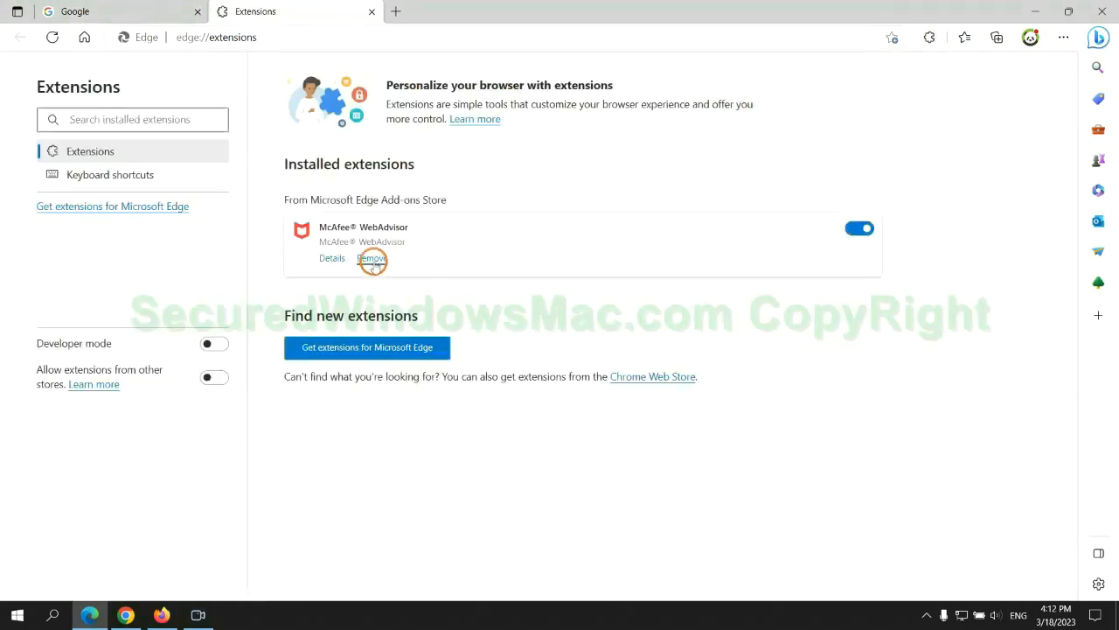
click(370, 259)
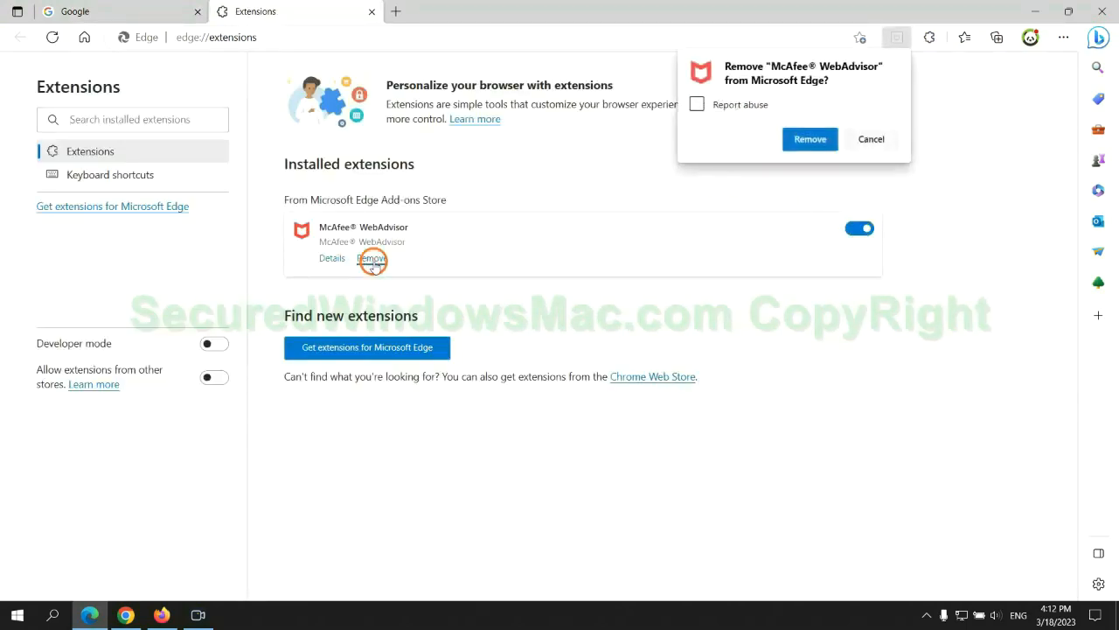
click(808, 139)
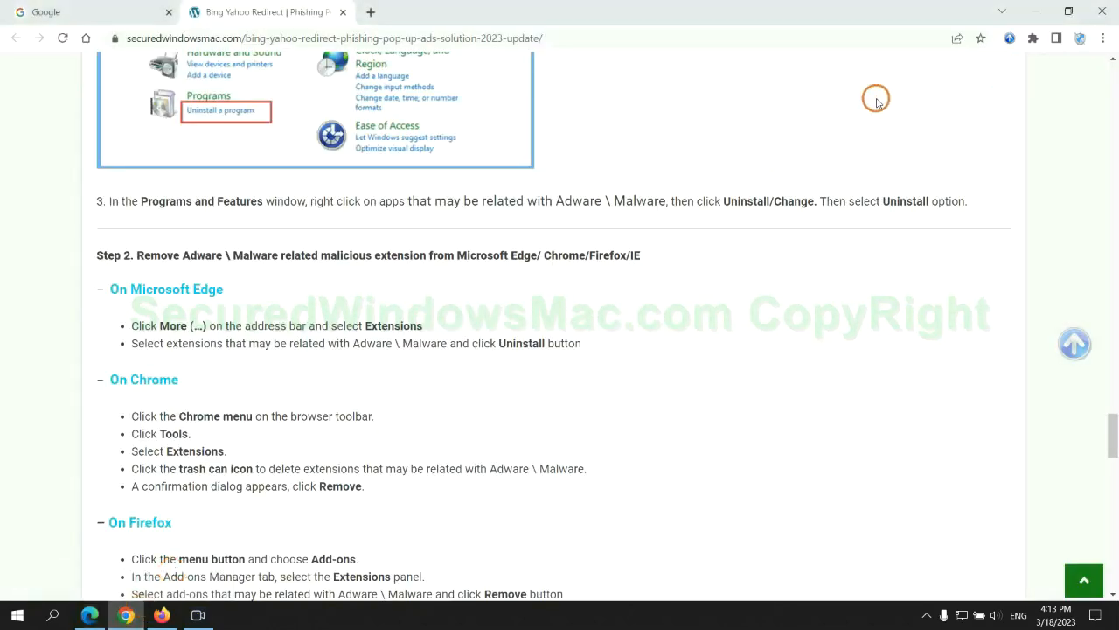
Step: Remove the Ecosia extension from Chrome's Manage extensions page
click(1031, 38)
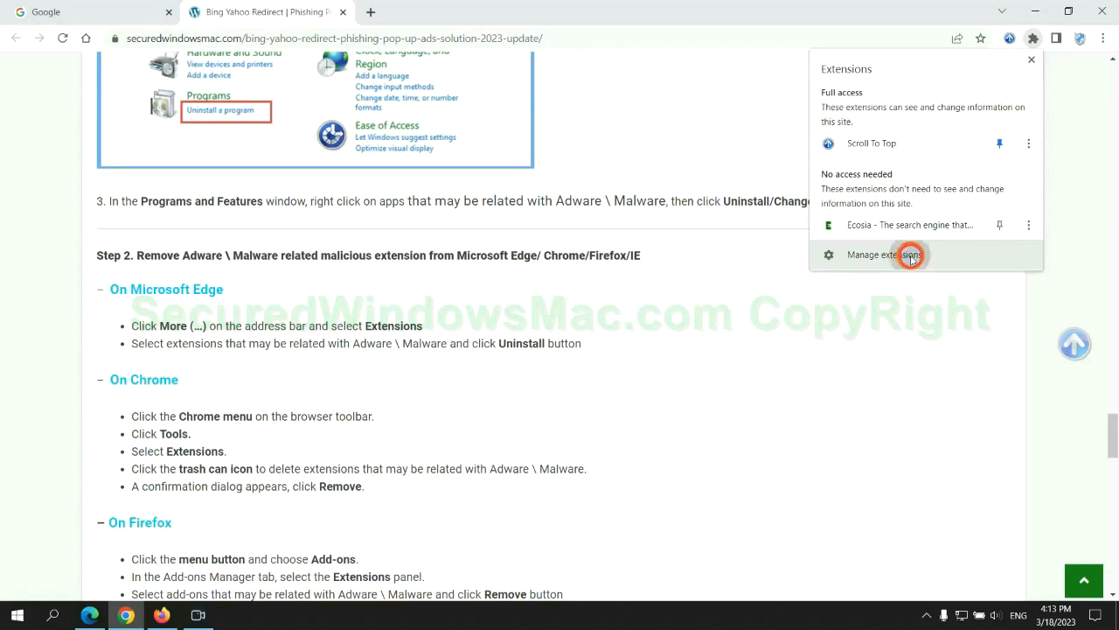
click(885, 256)
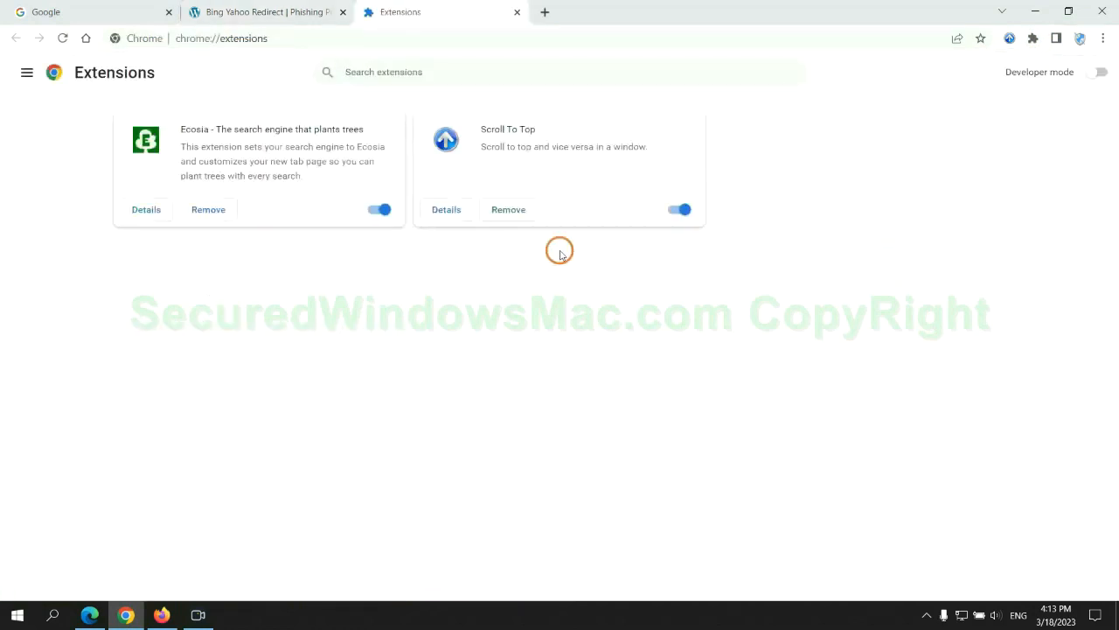
click(208, 210)
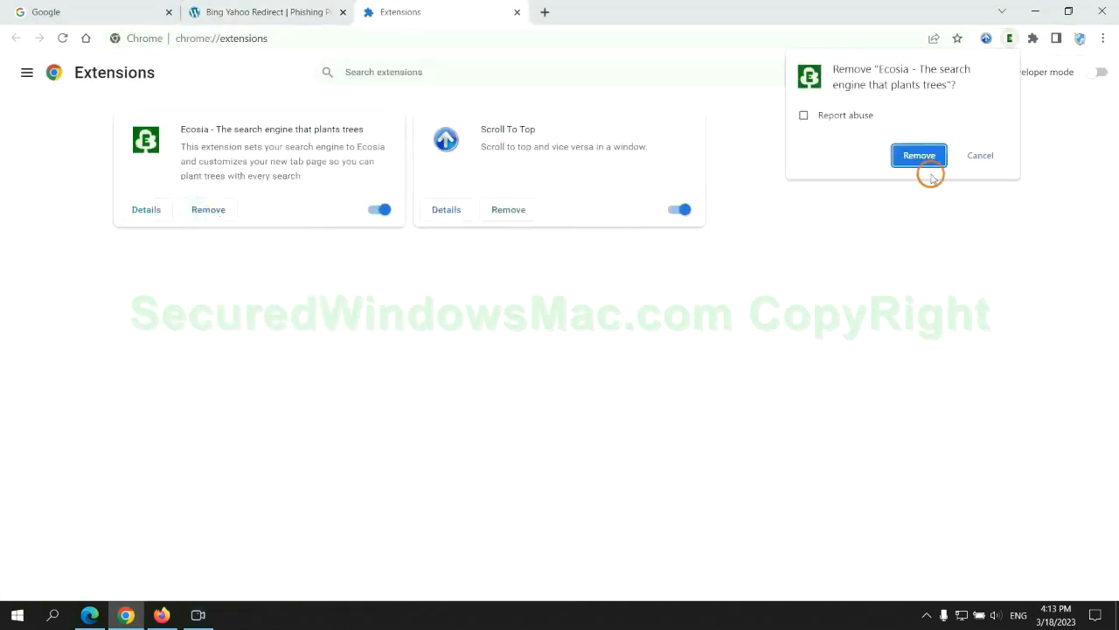
click(918, 154)
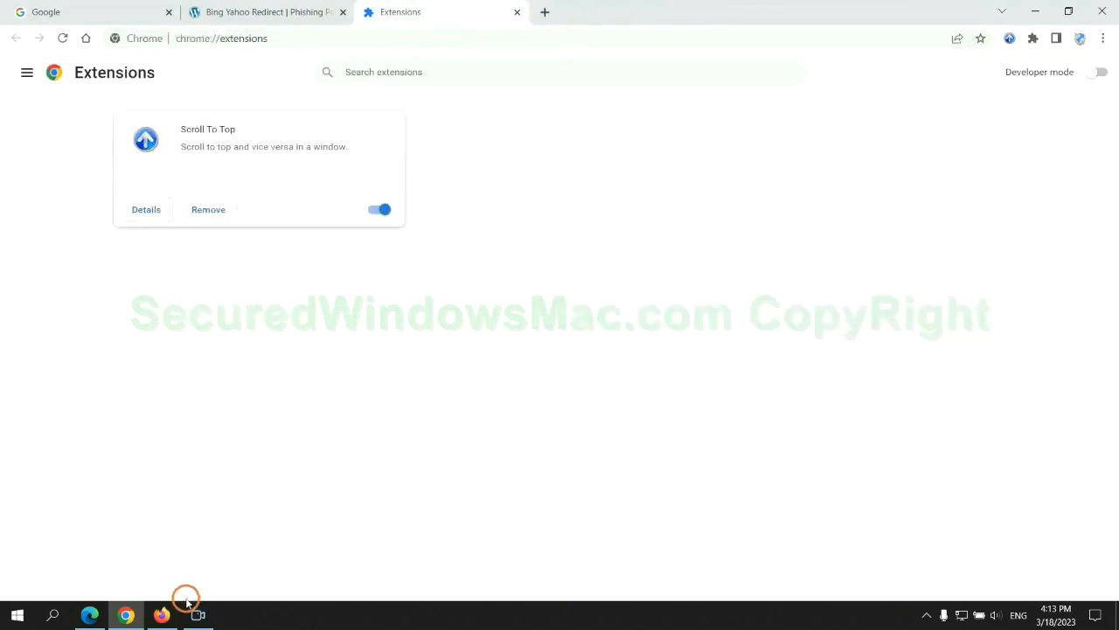
Step: Remove the Enhancer for YouTube add-on from Firefox's about:addons page
click(161, 616)
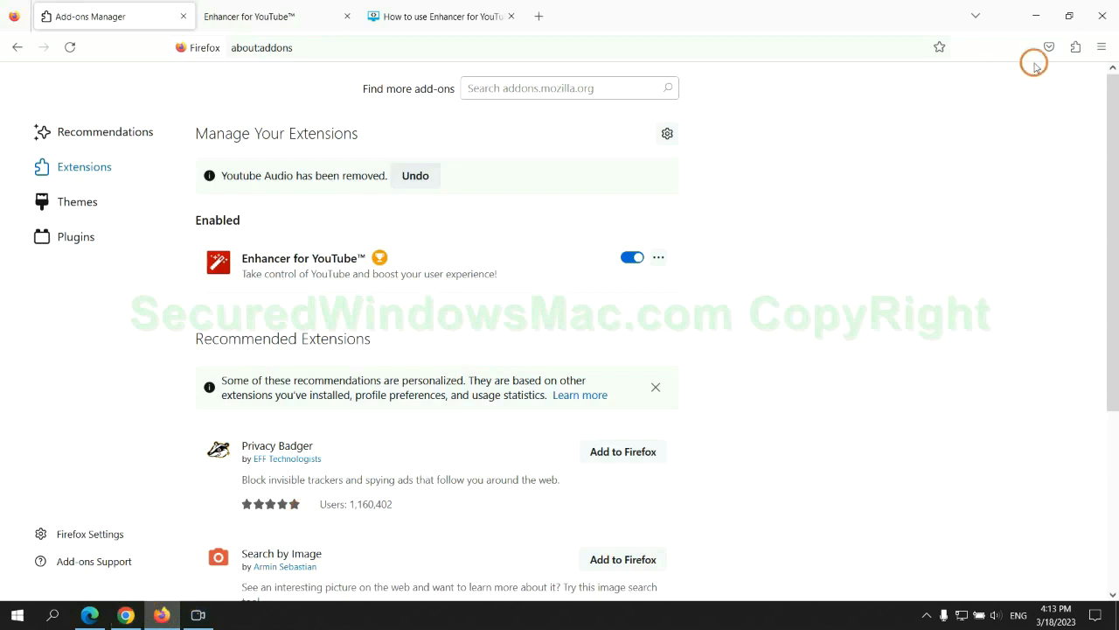
click(1074, 48)
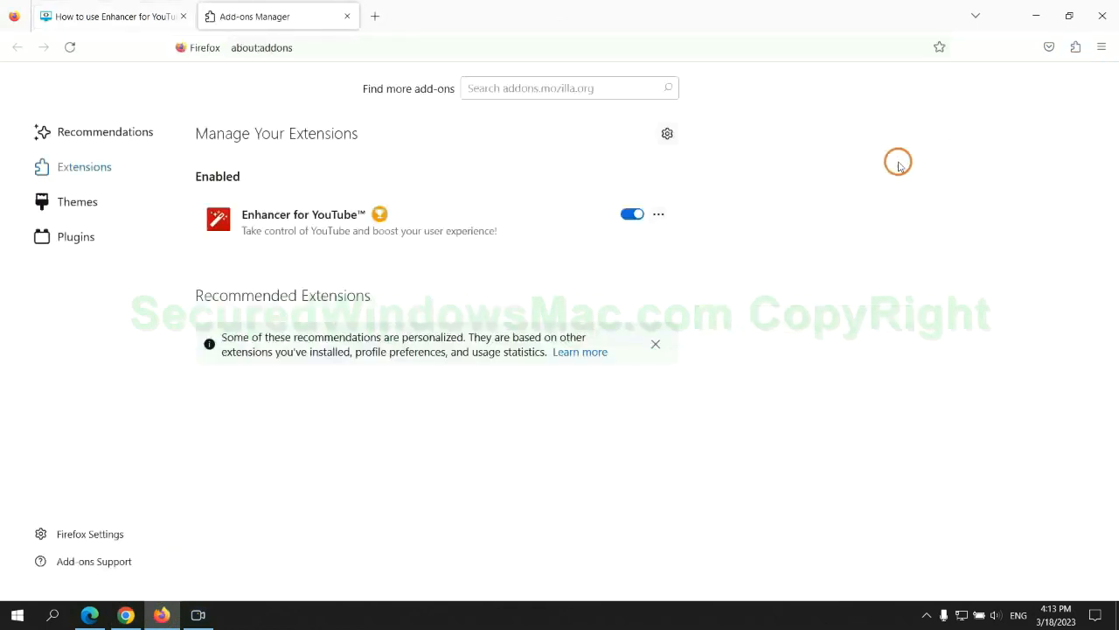
click(658, 213)
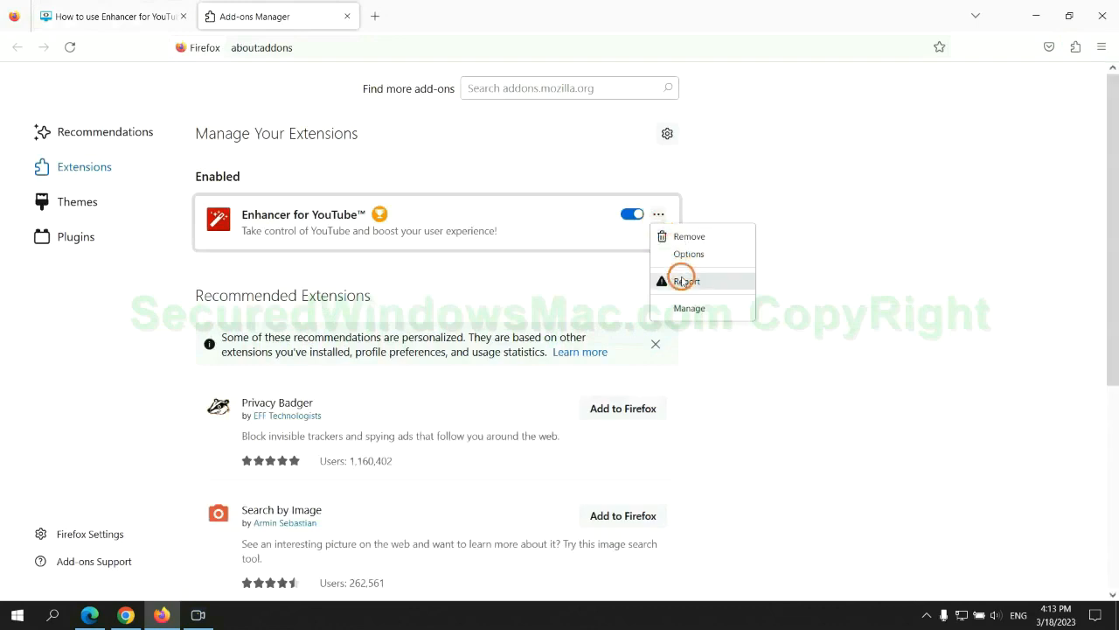
click(689, 235)
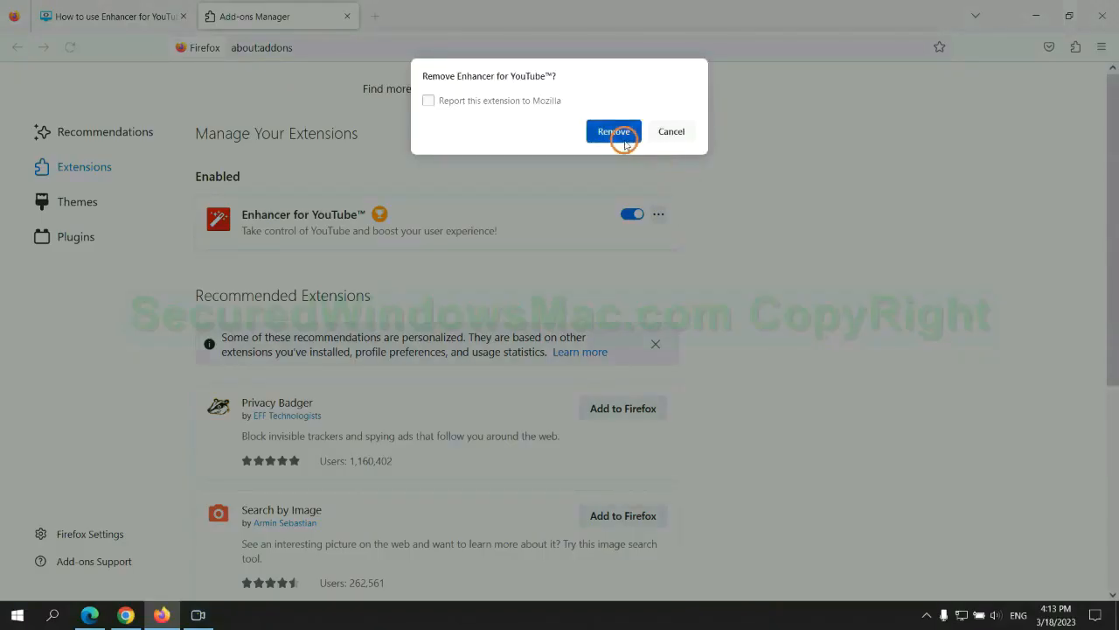
click(612, 131)
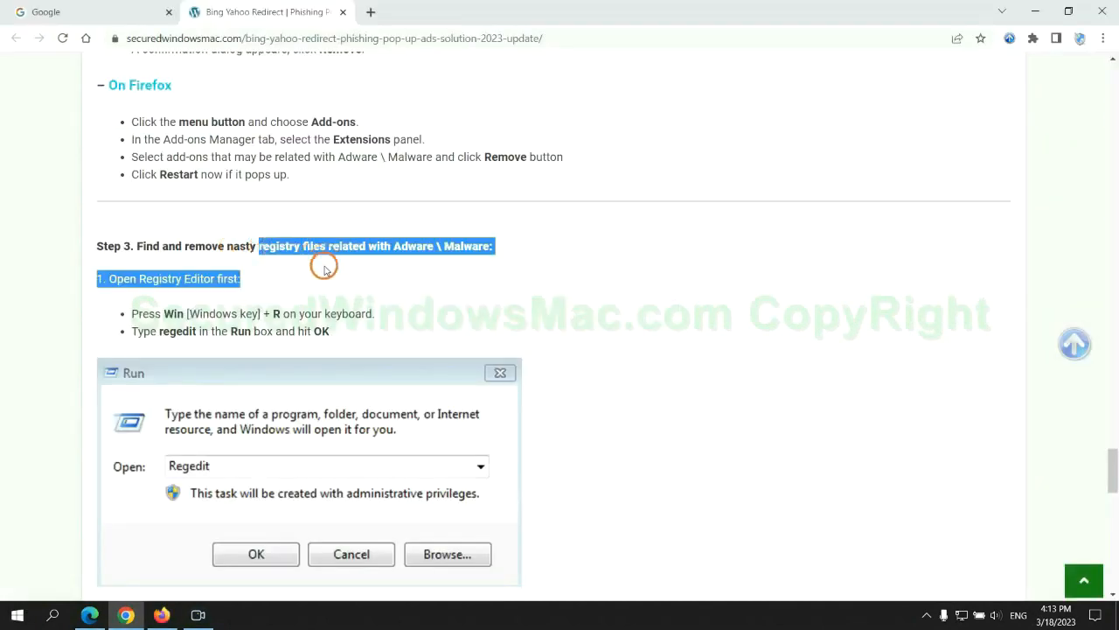
Step: Scroll the guide to Step 3 and enter regedit in the Windows Run box
scroll(down, 3)
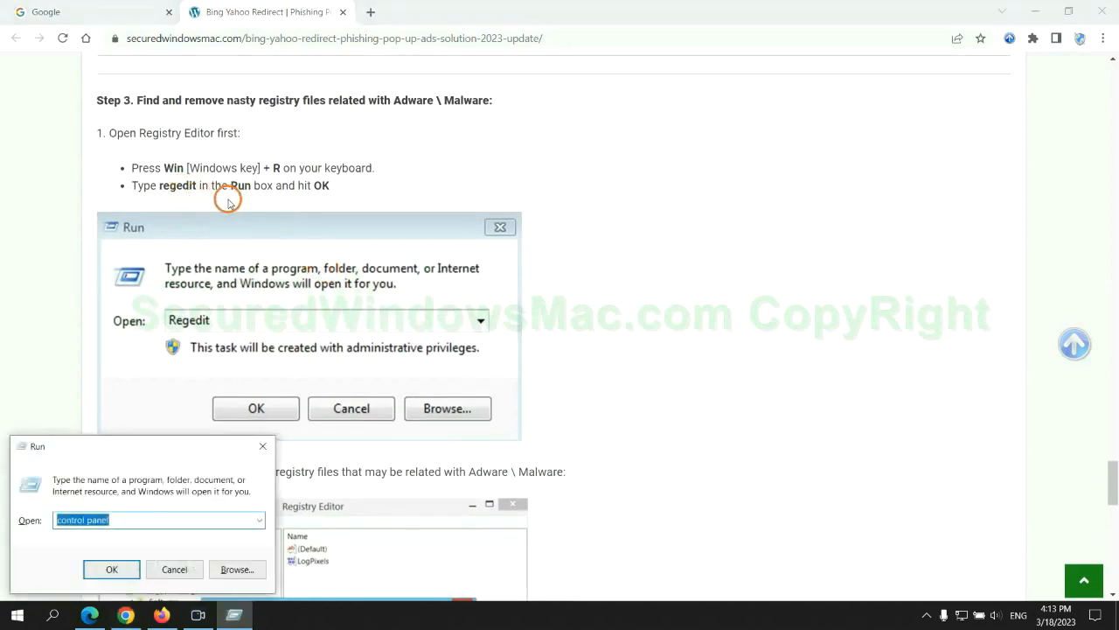
text(regedit)
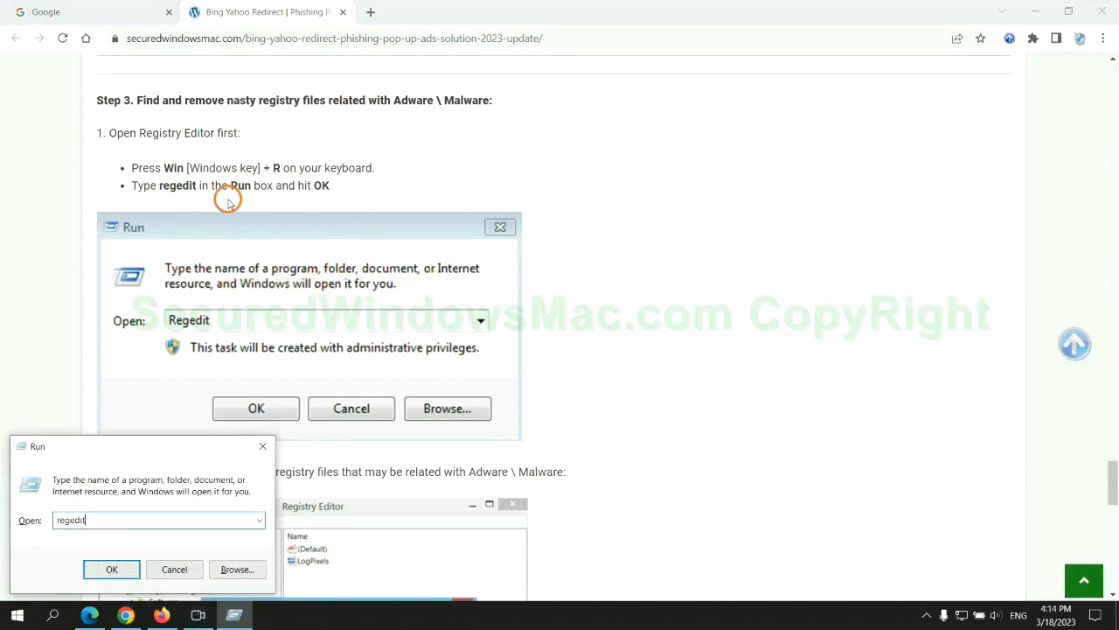
Step: Launch Registry Editor, search for 'Apps' via Edit > Find, and bring up actions on StoreAppsOnTaskbar
click(112, 570)
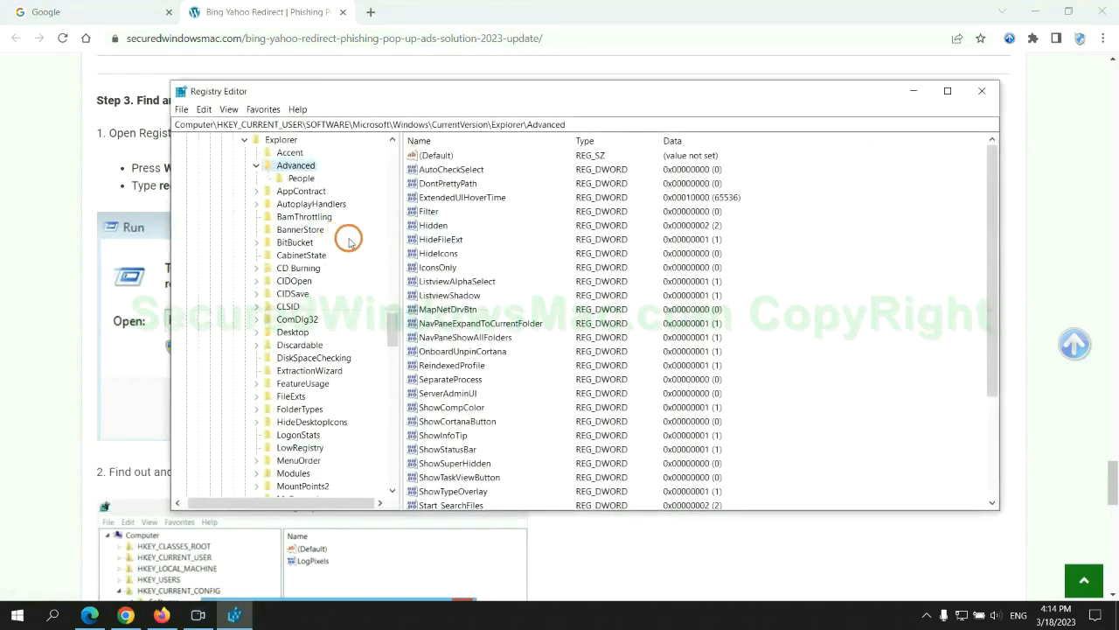
click(203, 108)
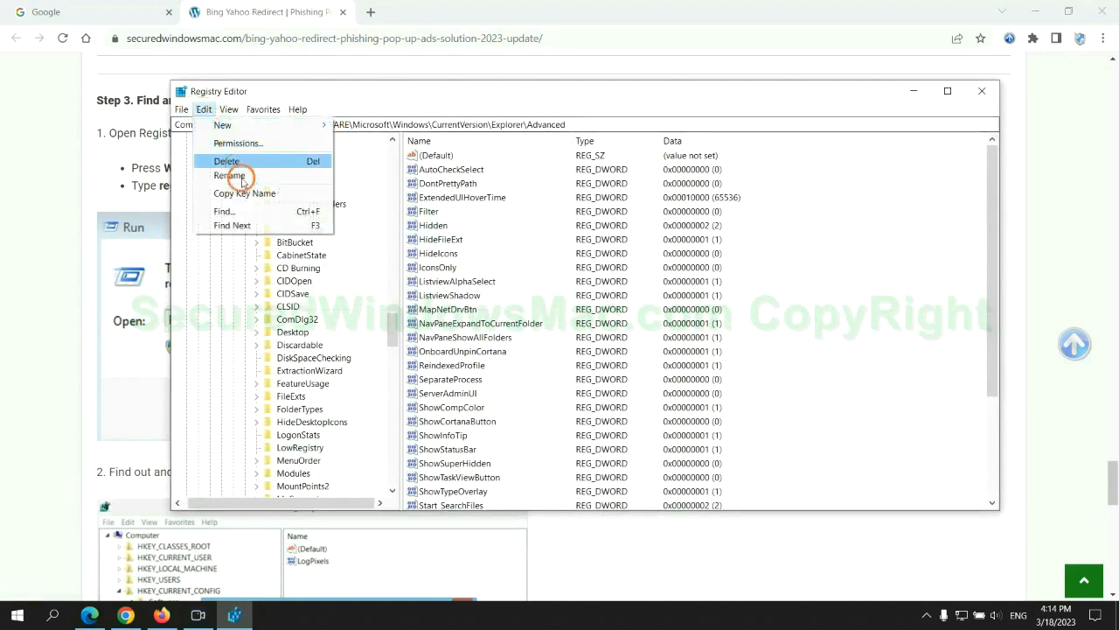
click(224, 210)
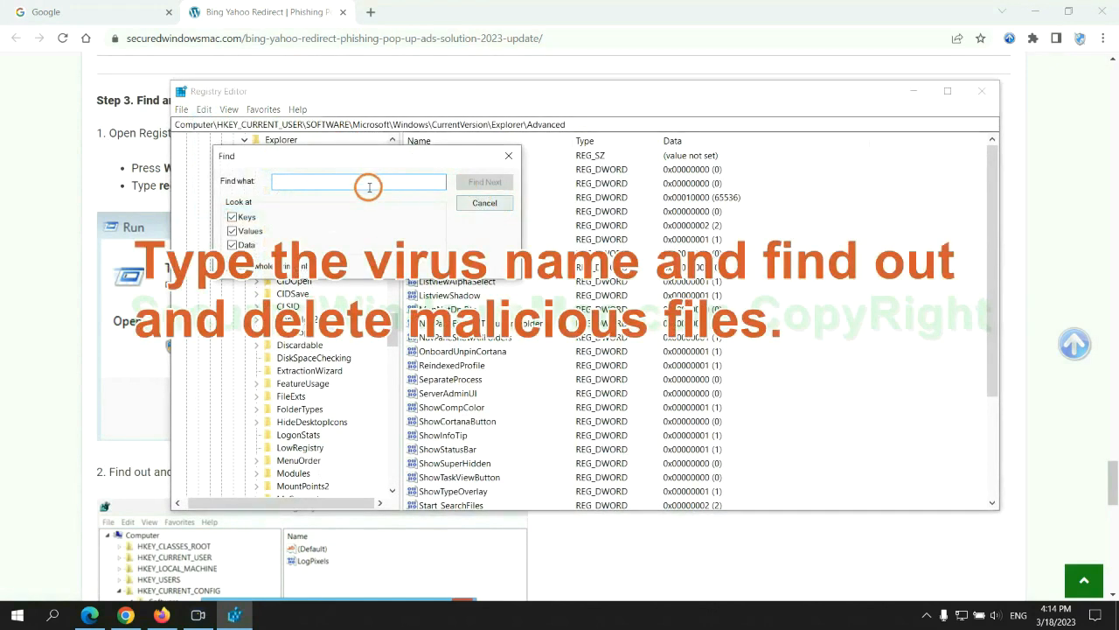
text(Apps)
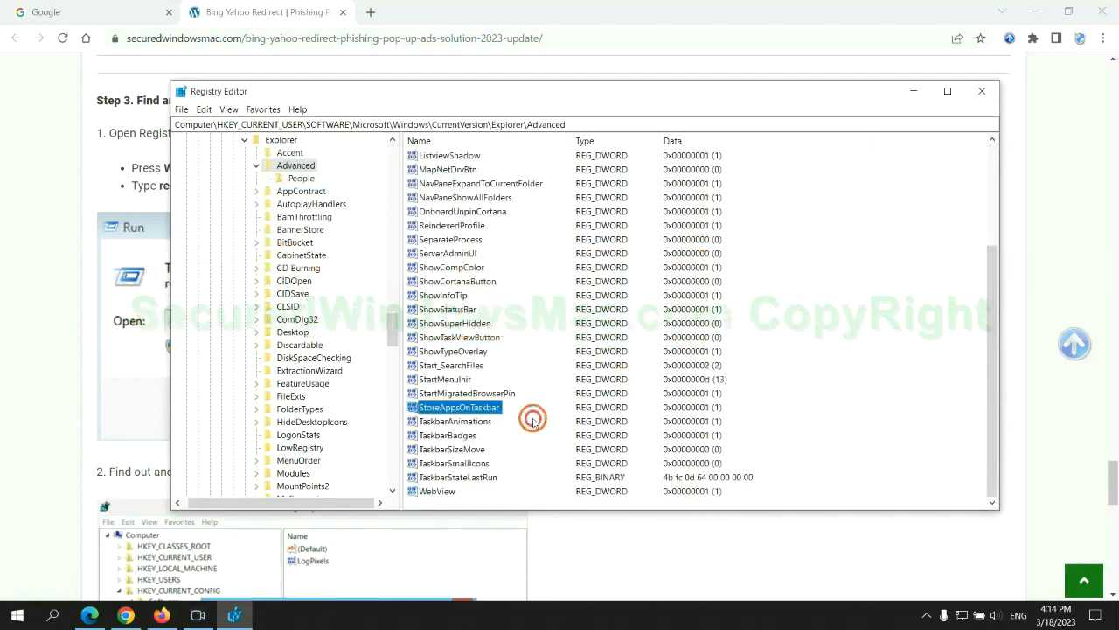
right_click(459, 406)
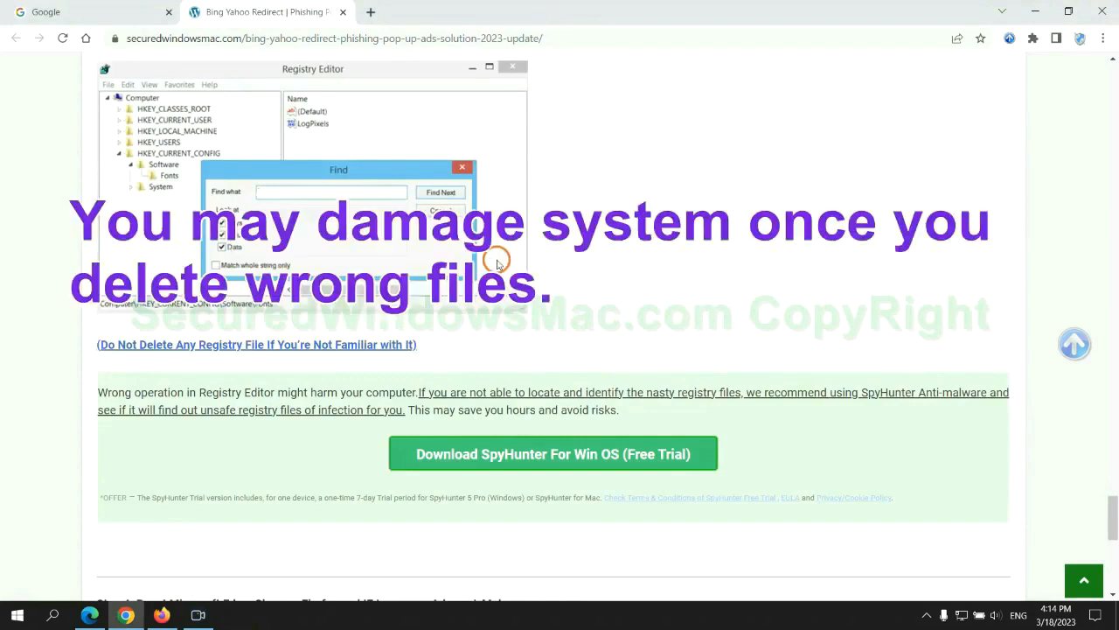
scroll(down, 3)
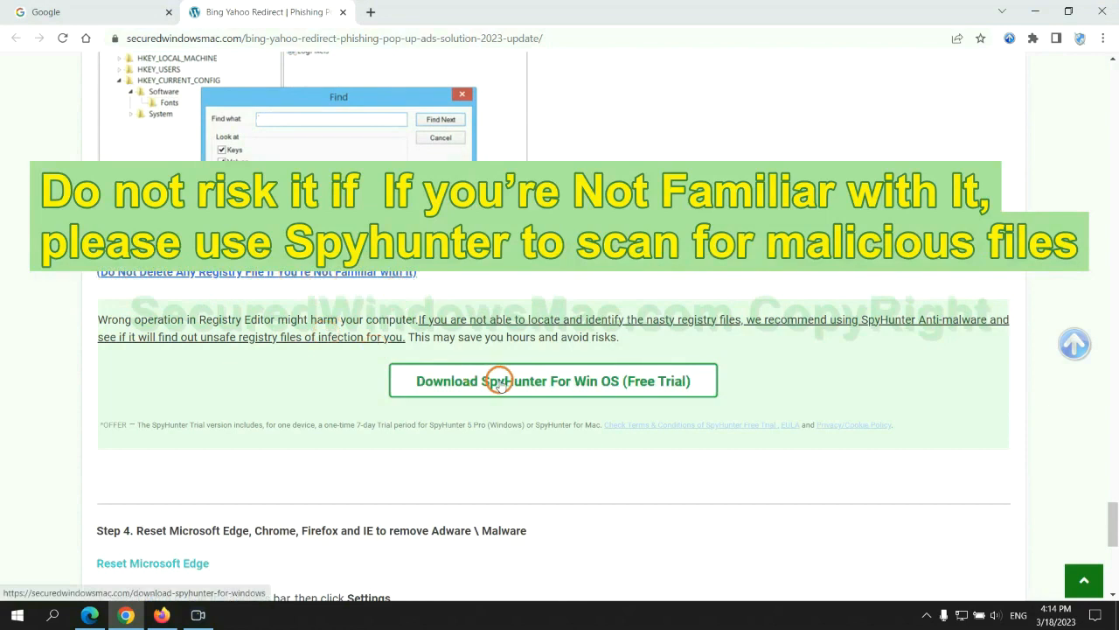
scroll(down, 3)
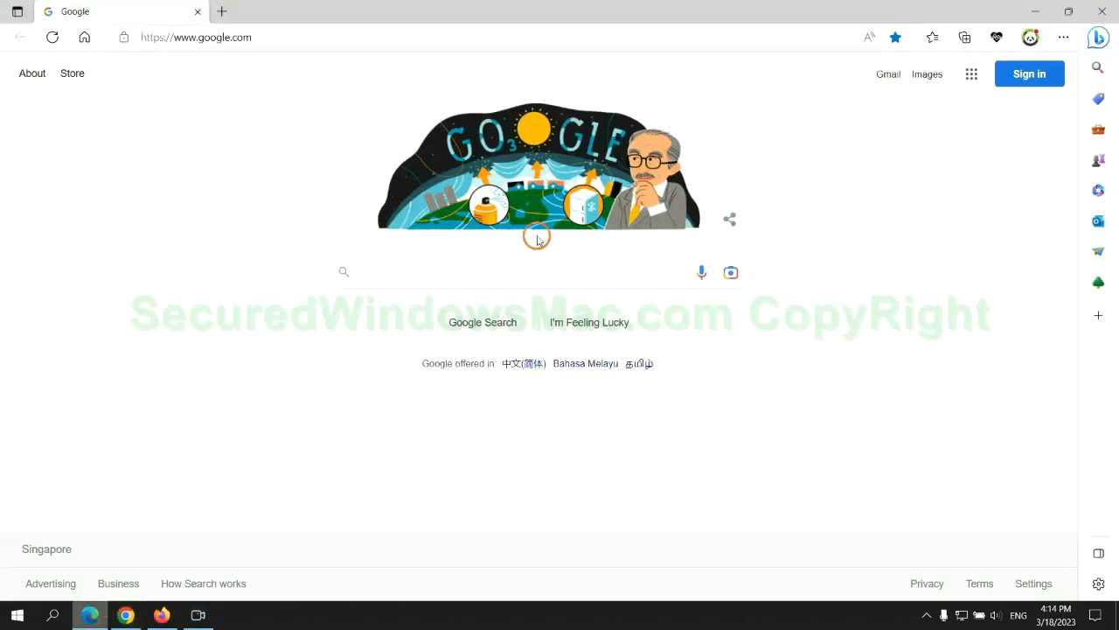
Step: Go to Edge's Privacy, search, and services settings
click(1063, 38)
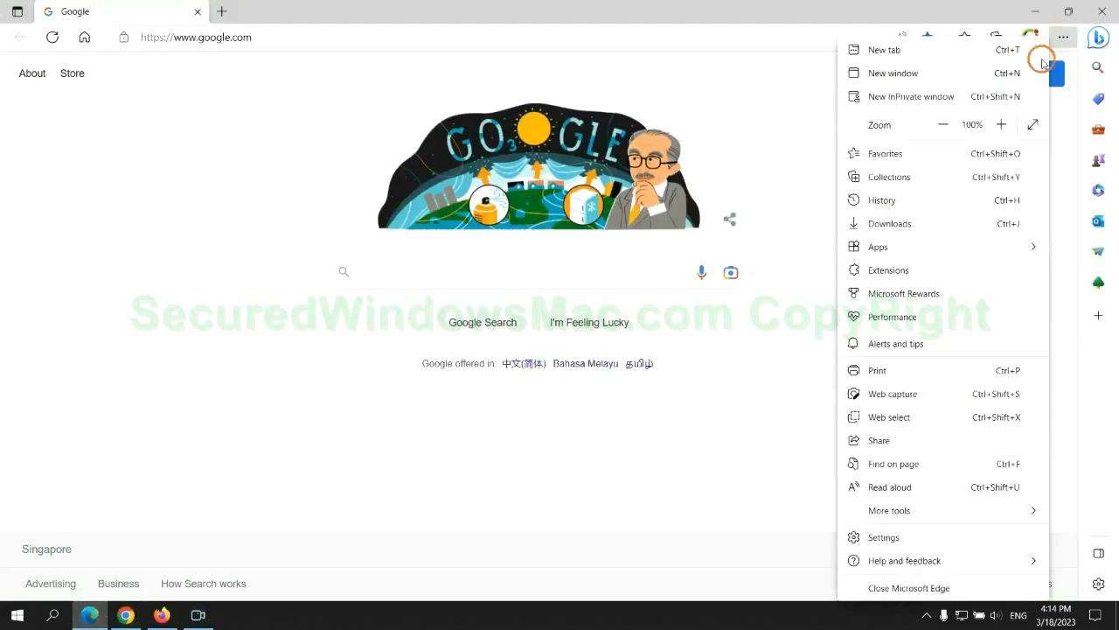
click(883, 535)
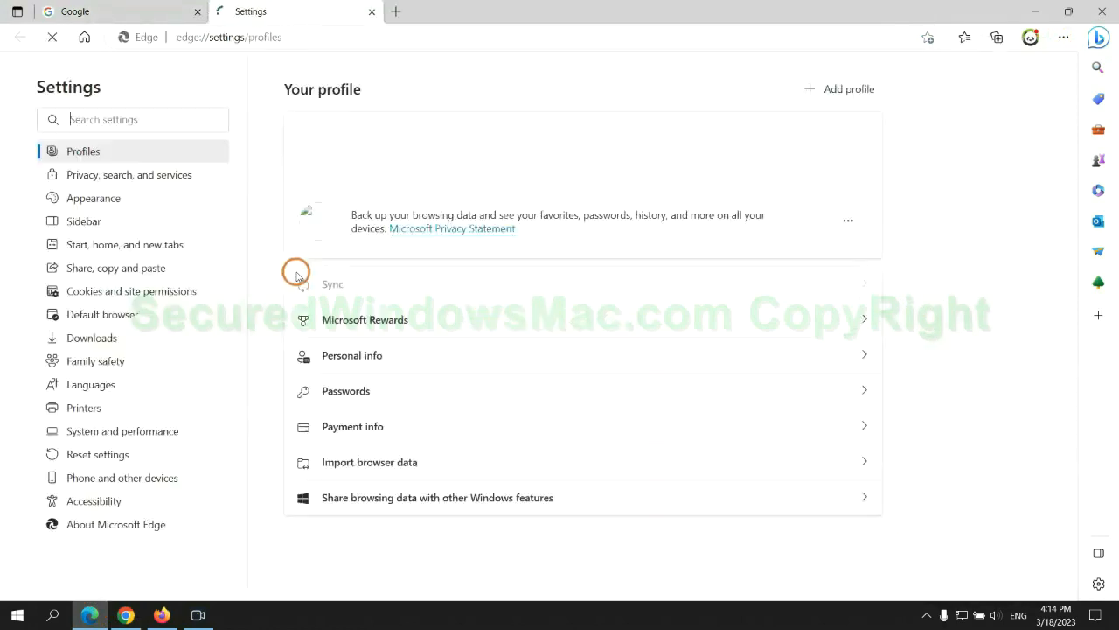
click(129, 175)
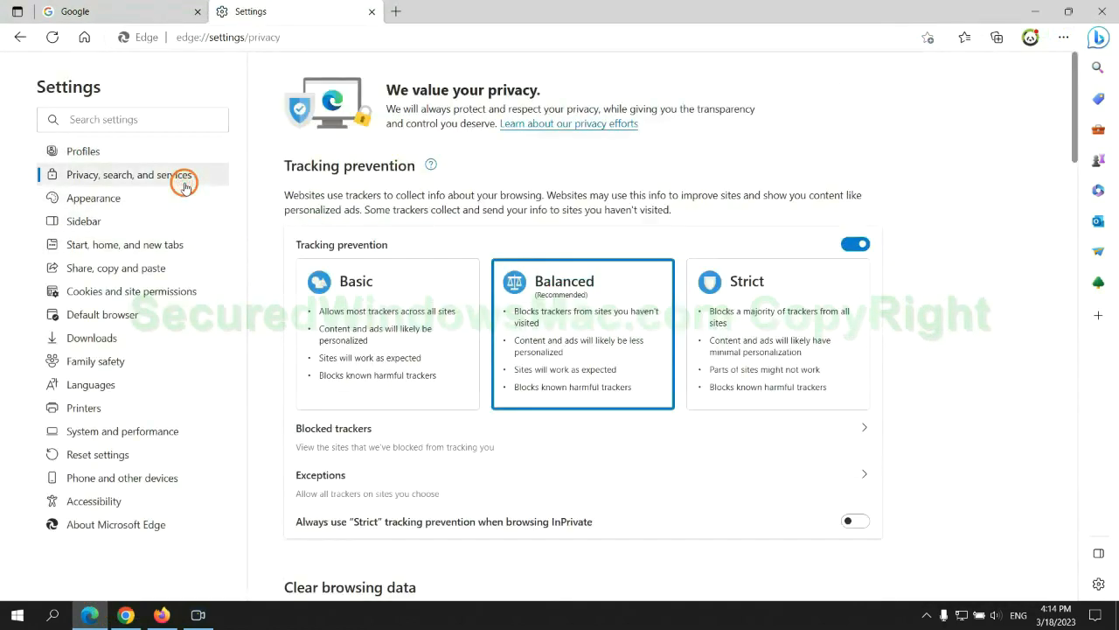
scroll(down, 3)
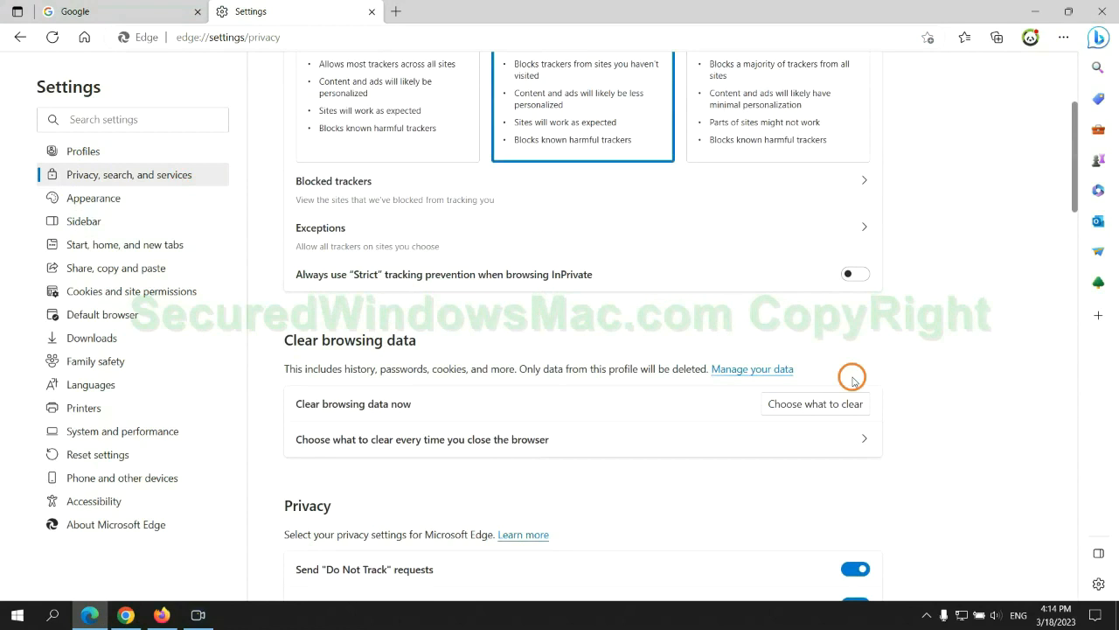
Step: Clear all-time browsing history, downloads, cookies and cached files via Choose what to clear
click(815, 402)
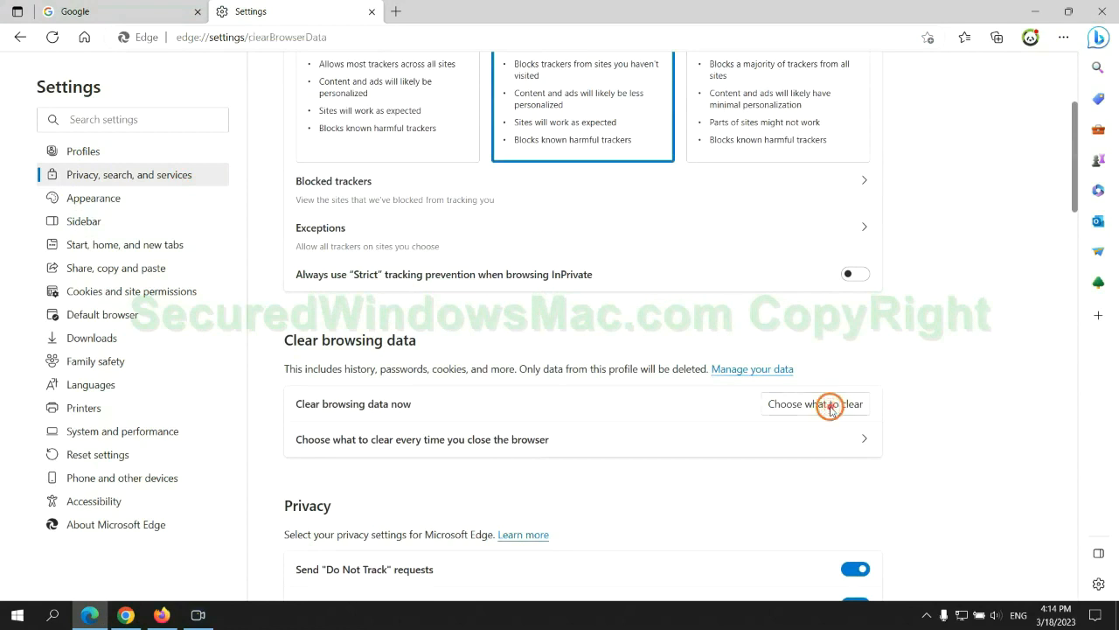
click(815, 403)
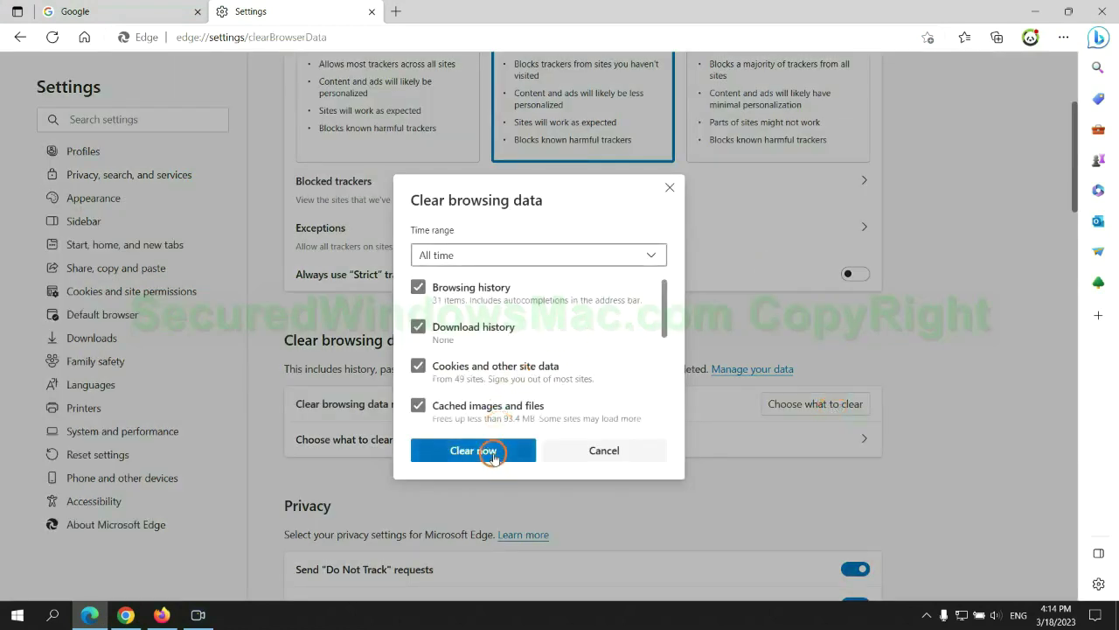
mouse_move(165, 556)
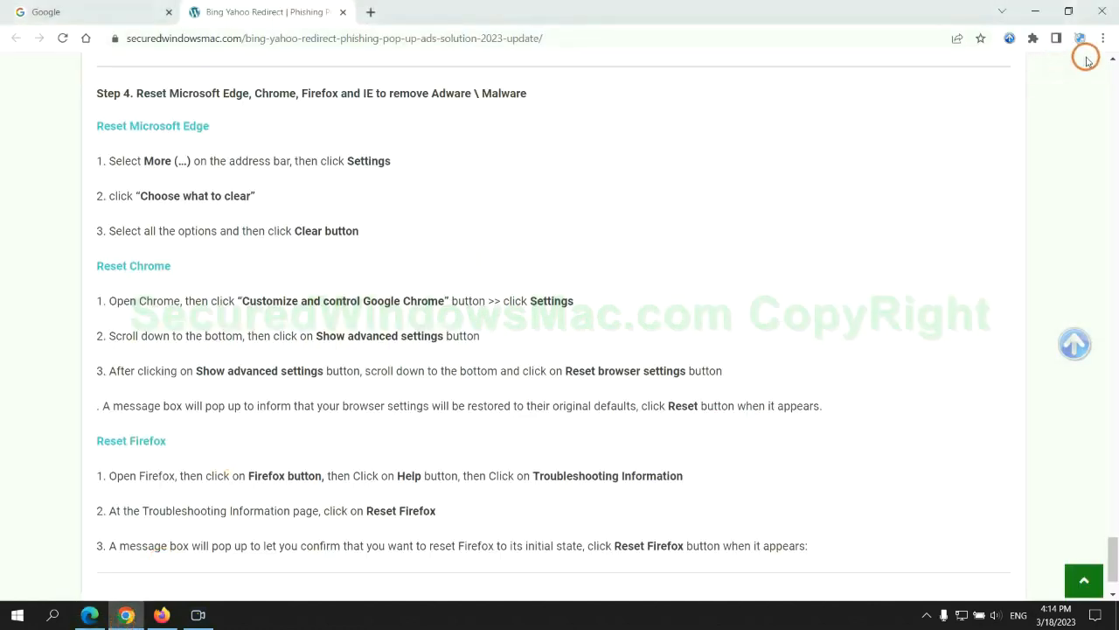
Step: Reach Chrome Settings from the three-dot menu and search for 'reset'
click(1101, 39)
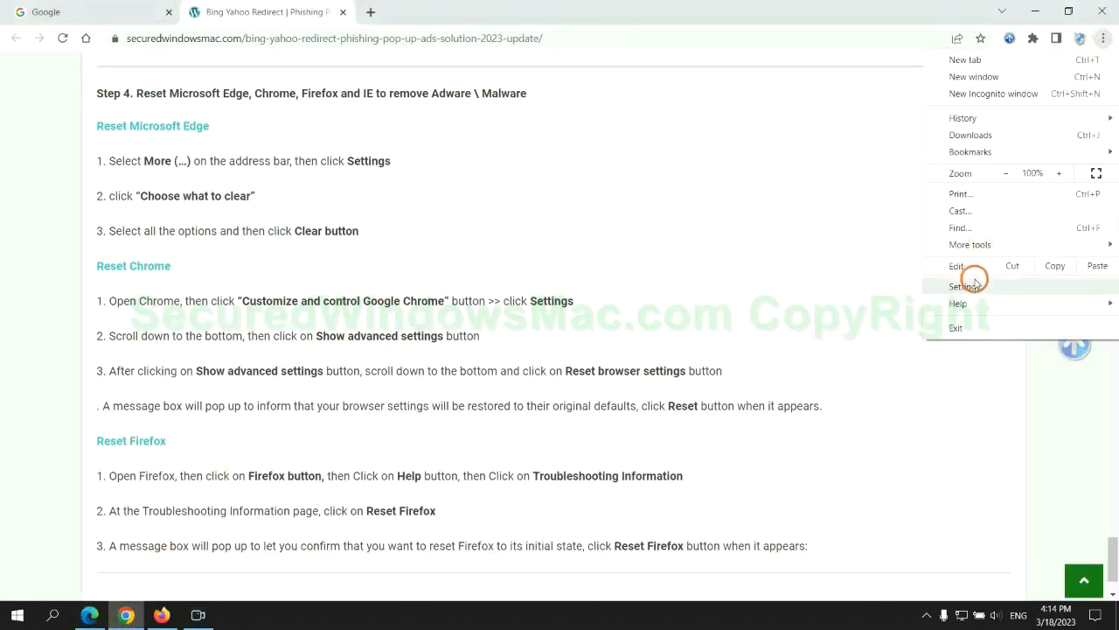
click(965, 286)
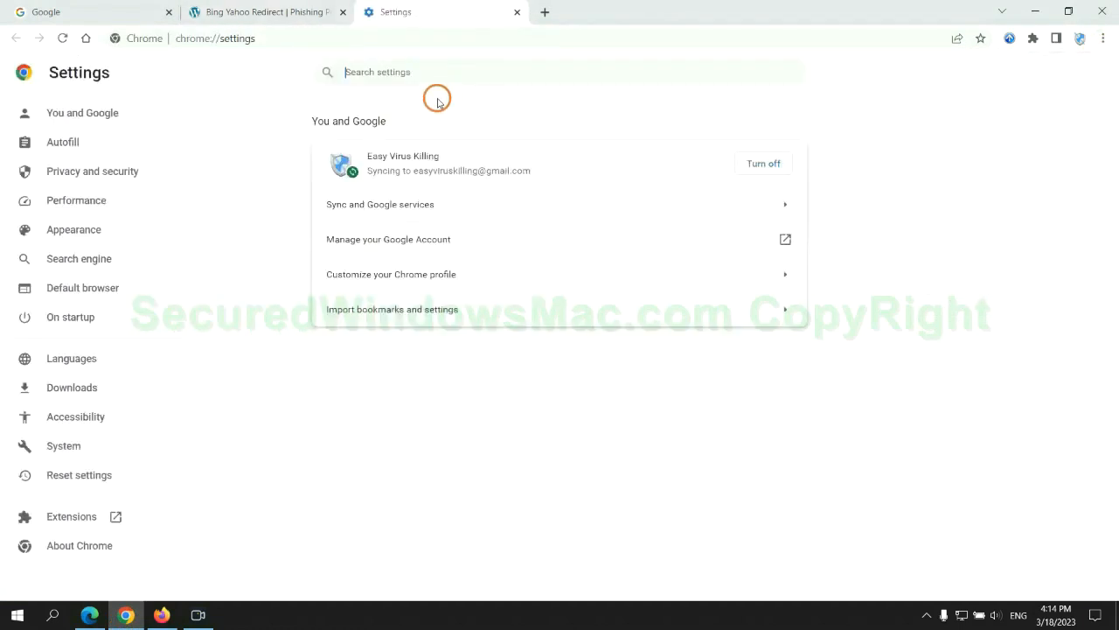
text(reset)
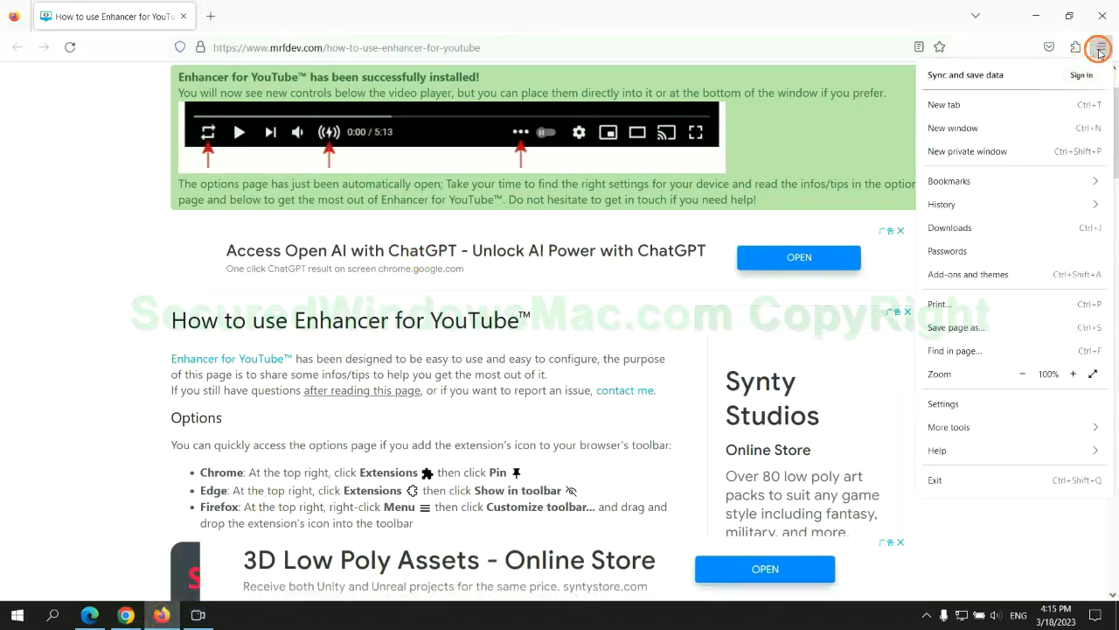
Step: Go to Help > More troubleshooting information and start Refresh Firefox to defaults
click(938, 452)
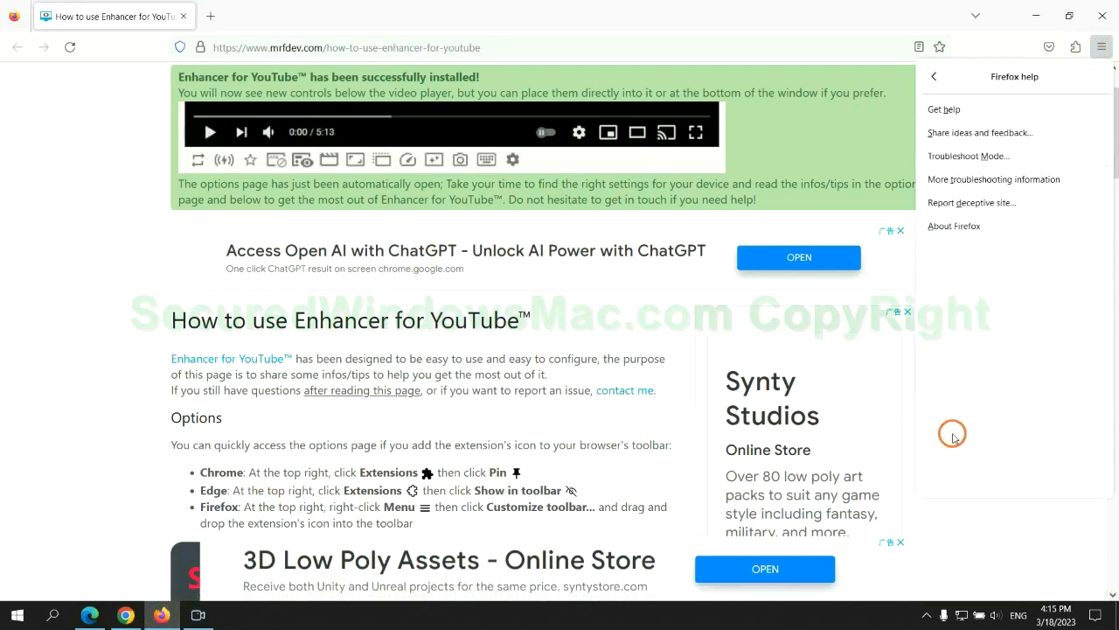
click(993, 178)
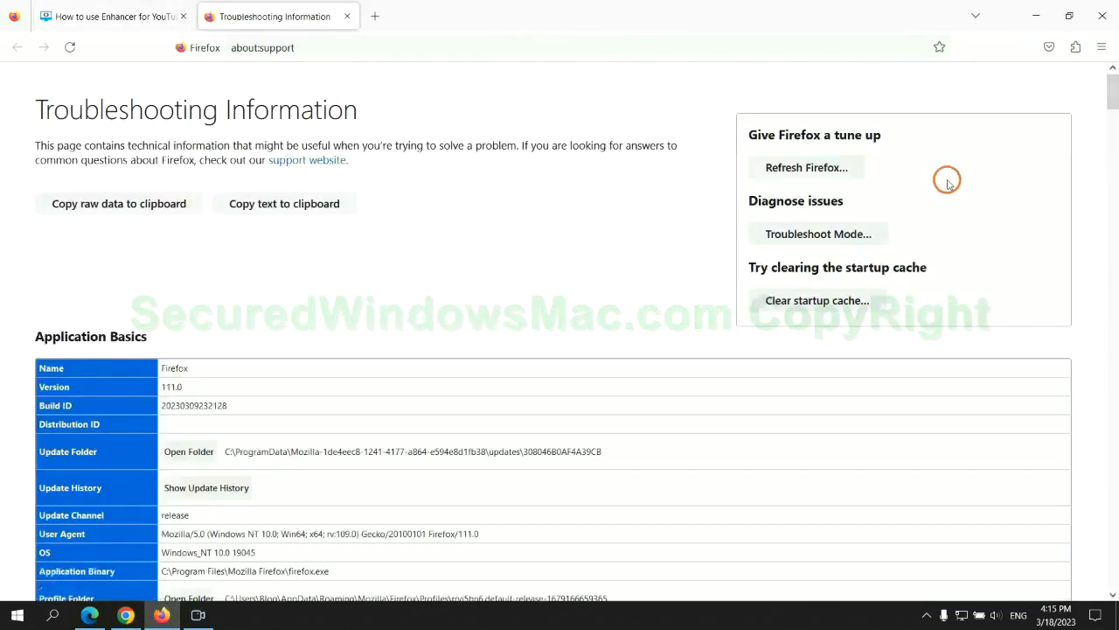
click(807, 168)
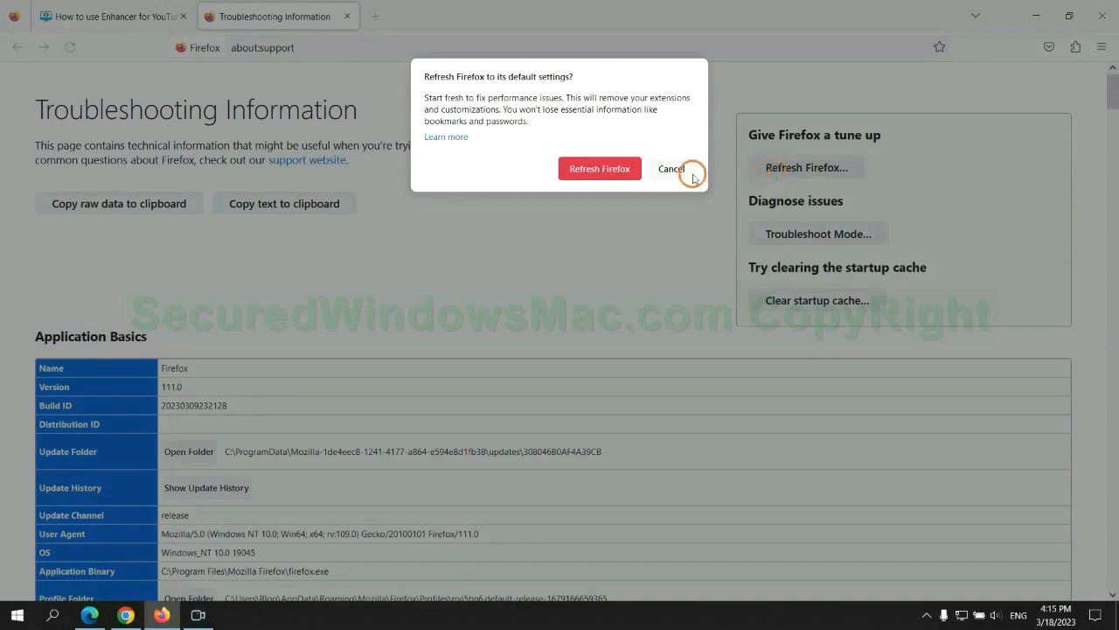
mouse_move(178, 574)
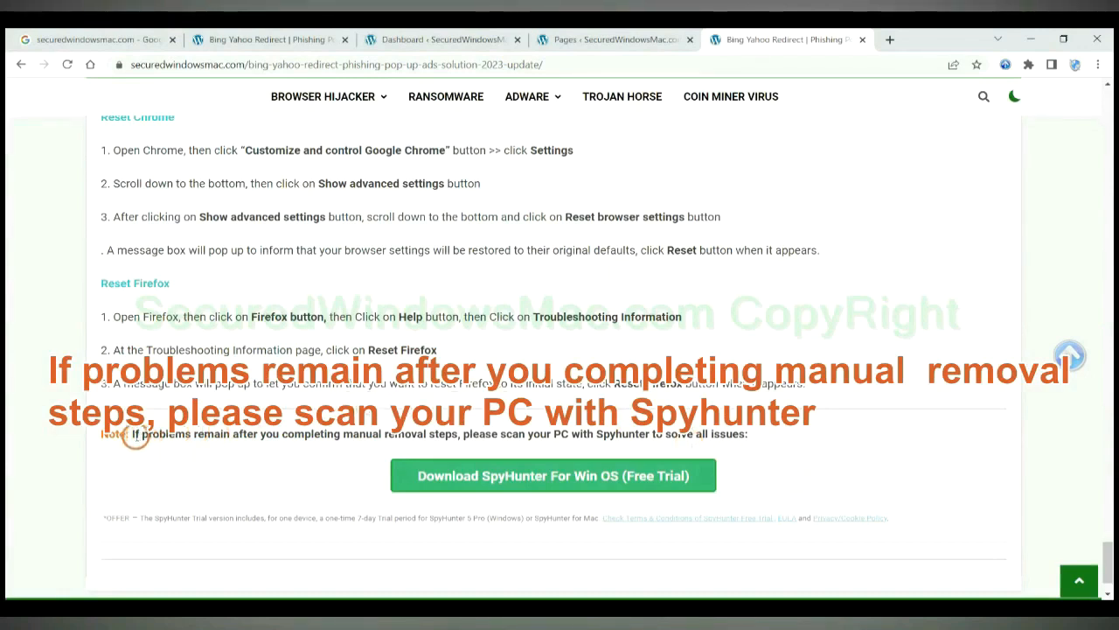
double_click(175, 434)
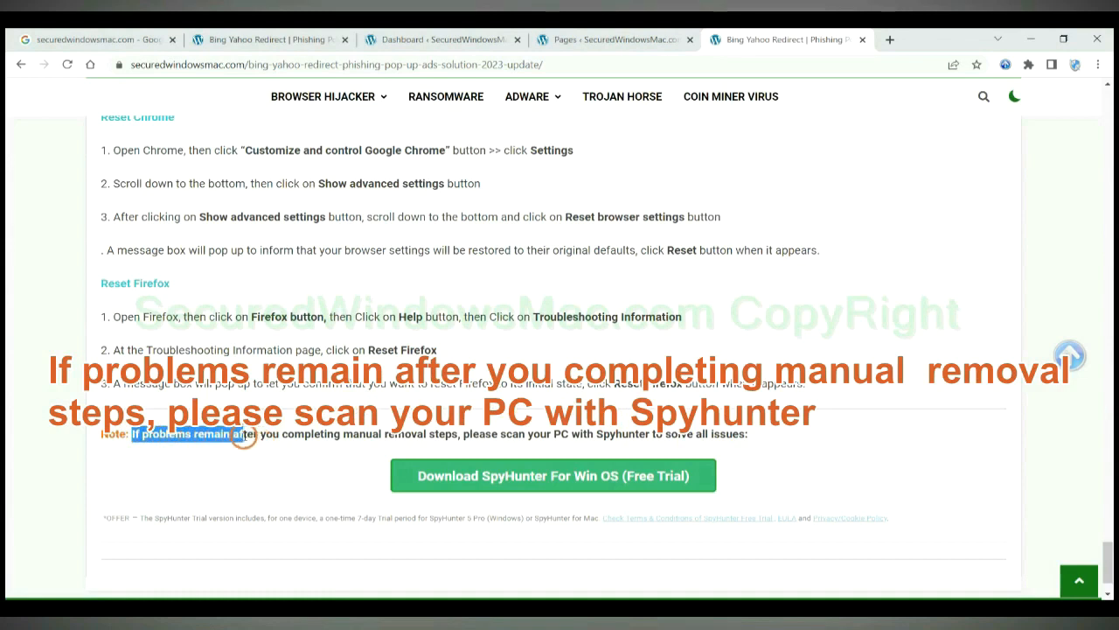